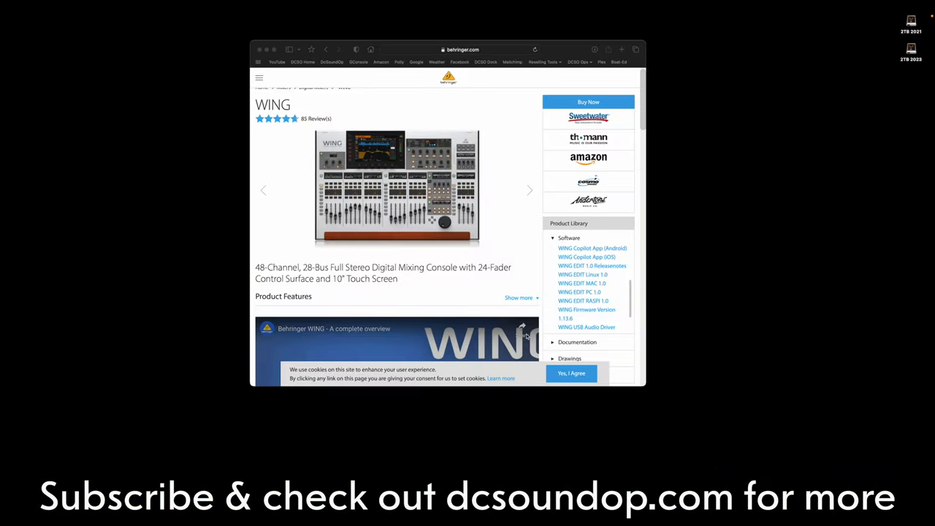
Flip through the WING console product photos on the Behringer product page
{"action": "left_click", "coordinate": [529, 189]}
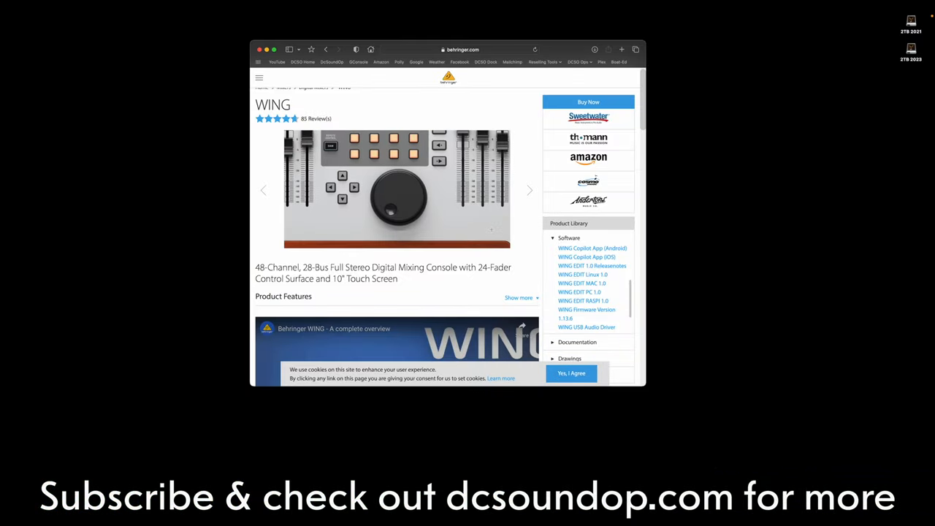
{"action": "left_click", "coordinate": [529, 190]}
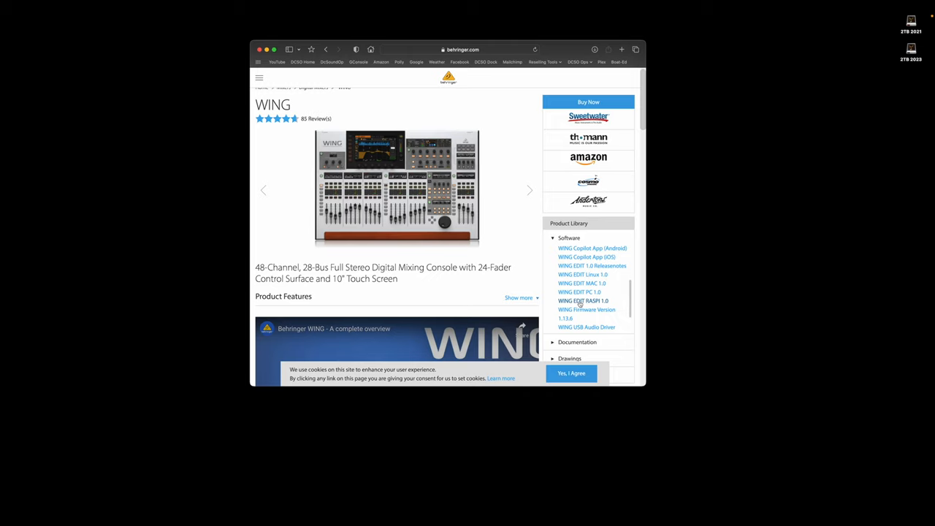
{"action": "mouse_move", "coordinate": [581, 282]}
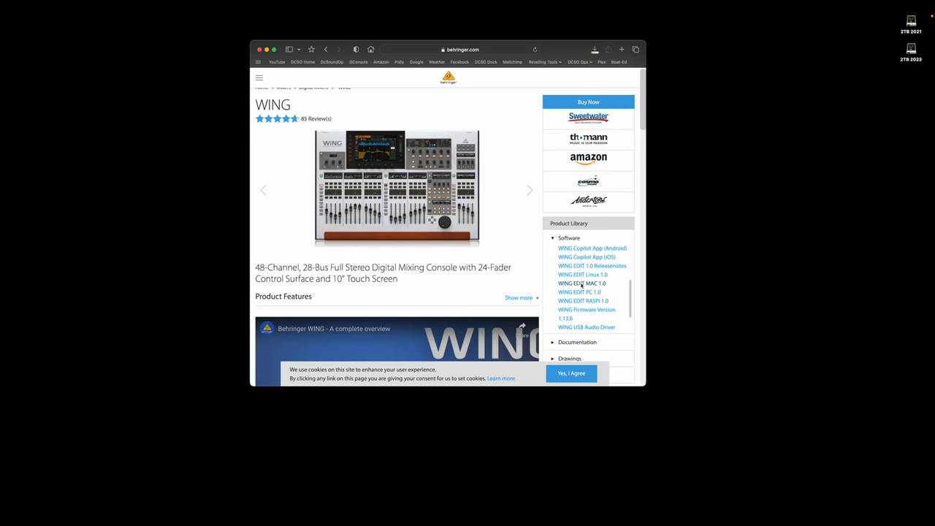
{"action": "mouse_move", "coordinate": [667, 477]}
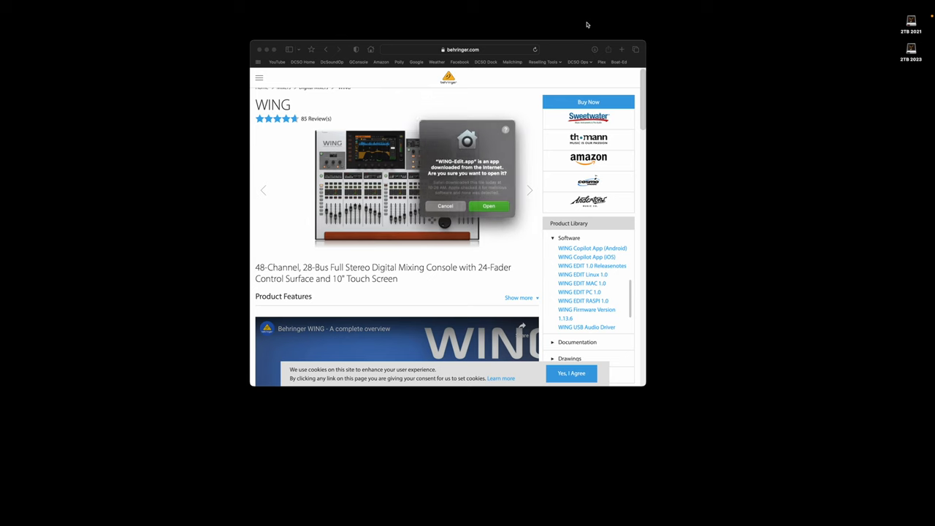
Confirm opening the downloaded WING Edit app and show channels 1–40 in the mixer
{"action": "left_click", "coordinate": [446, 205]}
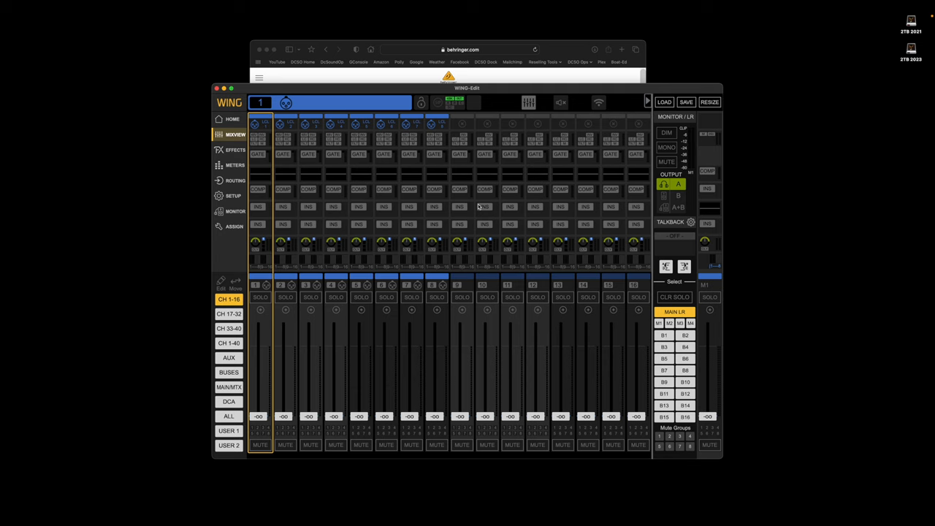
{"action": "mouse_move", "coordinate": [501, 88]}
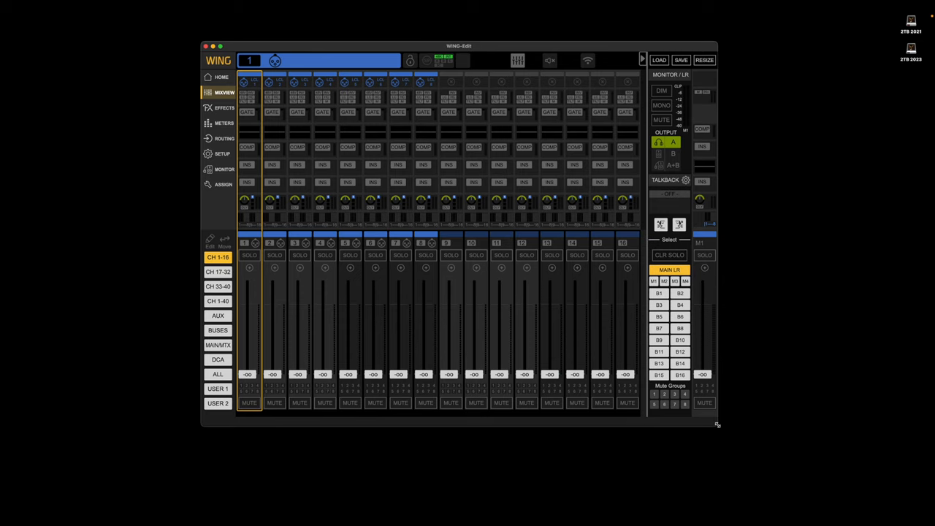
{"action": "mouse_move", "coordinate": [410, 308]}
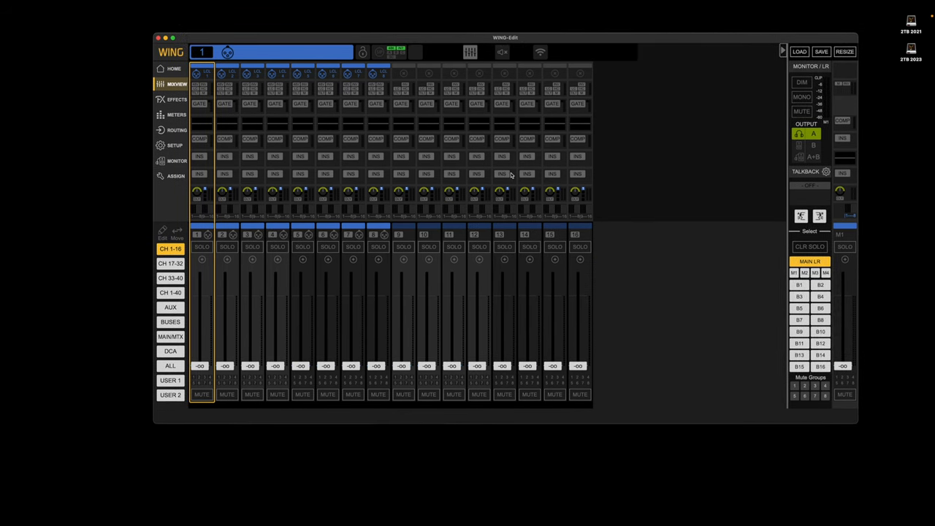
{"action": "left_click", "coordinate": [170, 277]}
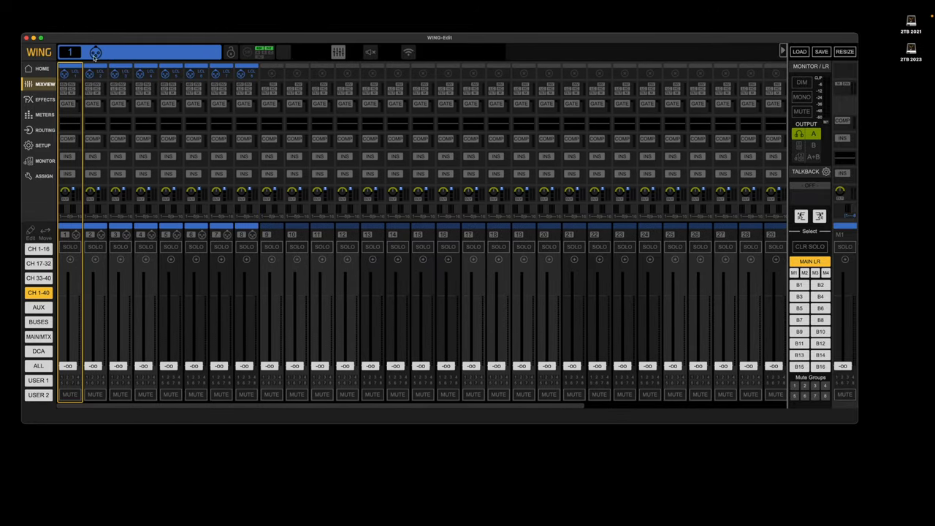
Browse channel 1's gate, insert and home pages, then open the effects rack with channels 1–16
{"action": "left_click", "coordinate": [42, 68]}
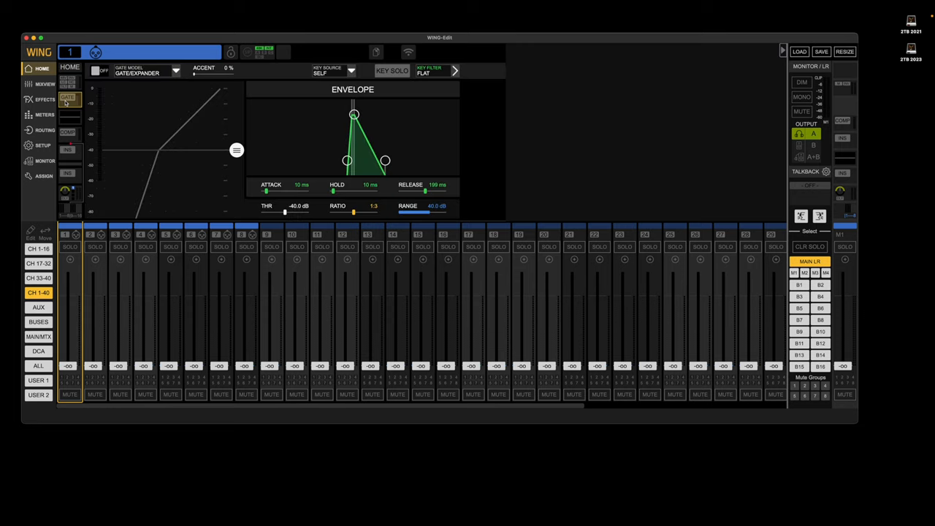
{"action": "left_click", "coordinate": [67, 131]}
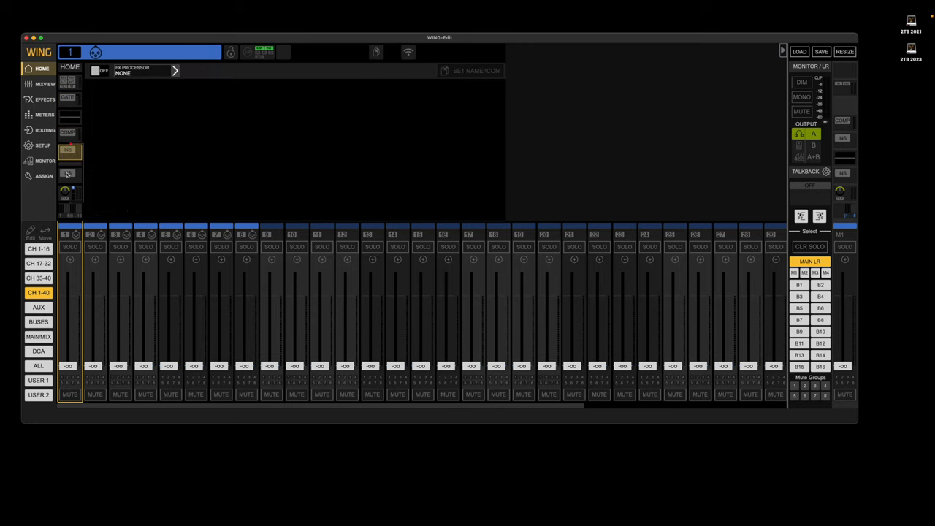
{"action": "left_click", "coordinate": [69, 176]}
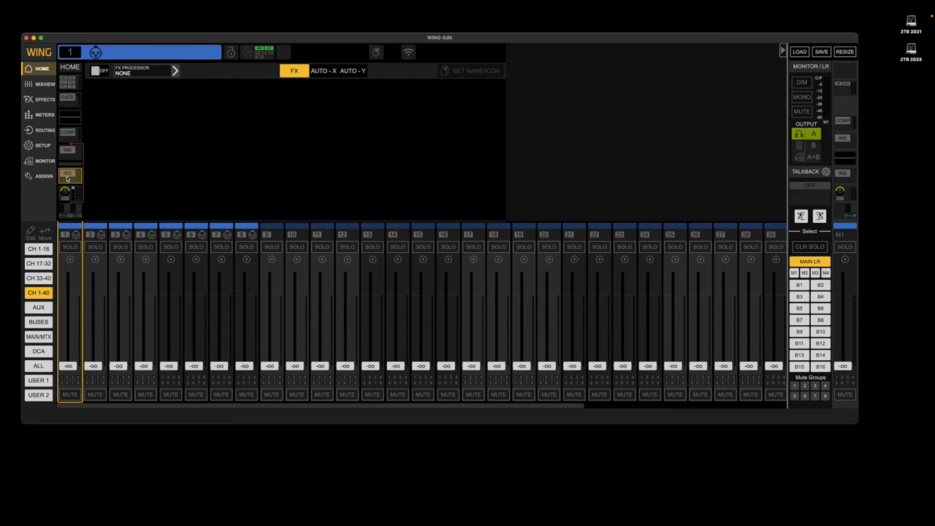
{"action": "left_click", "coordinate": [70, 193]}
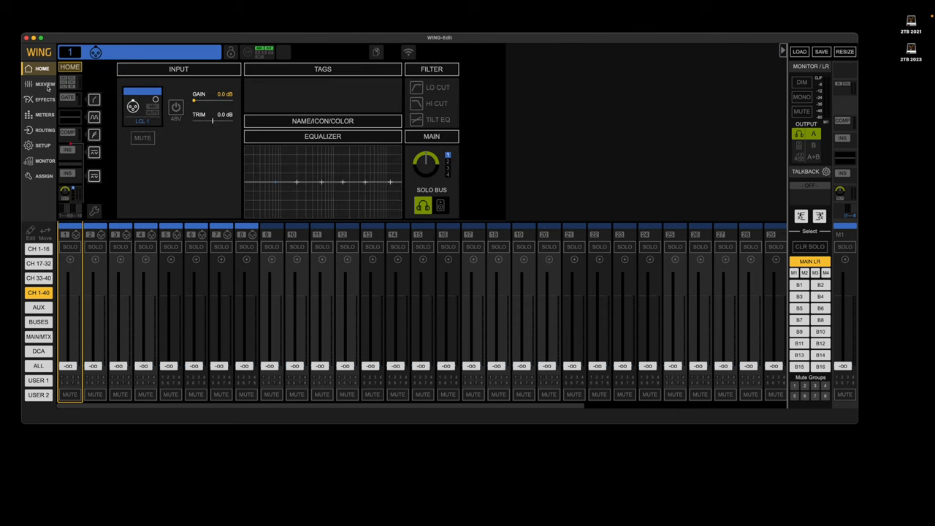
{"action": "left_click", "coordinate": [44, 84]}
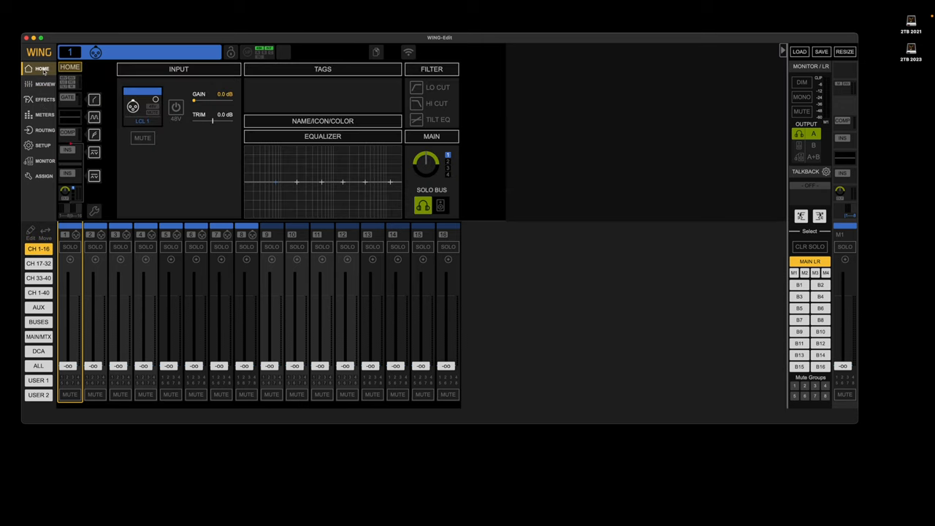
{"action": "left_click", "coordinate": [44, 83]}
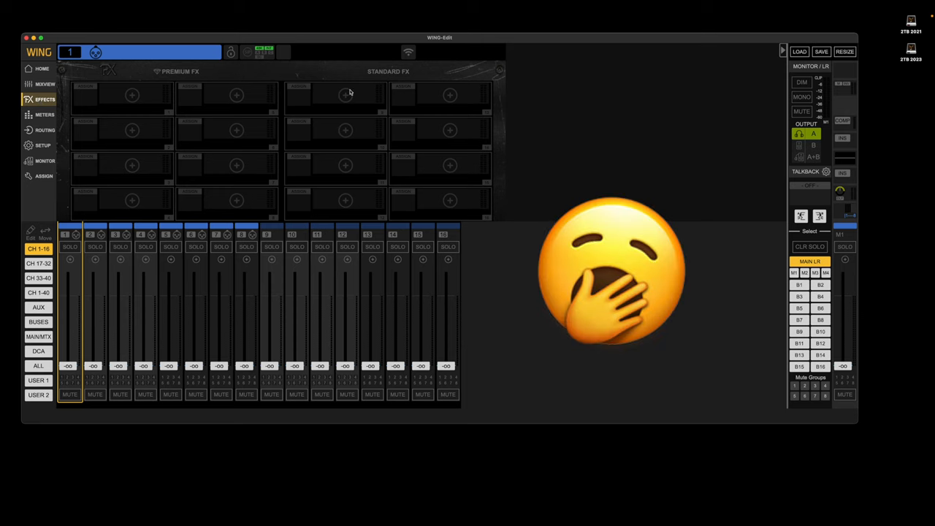
Insert FX1 on channel 1 and change its type from Even 88 Formant EQ to Speaker Manager
{"action": "left_click", "coordinate": [131, 95]}
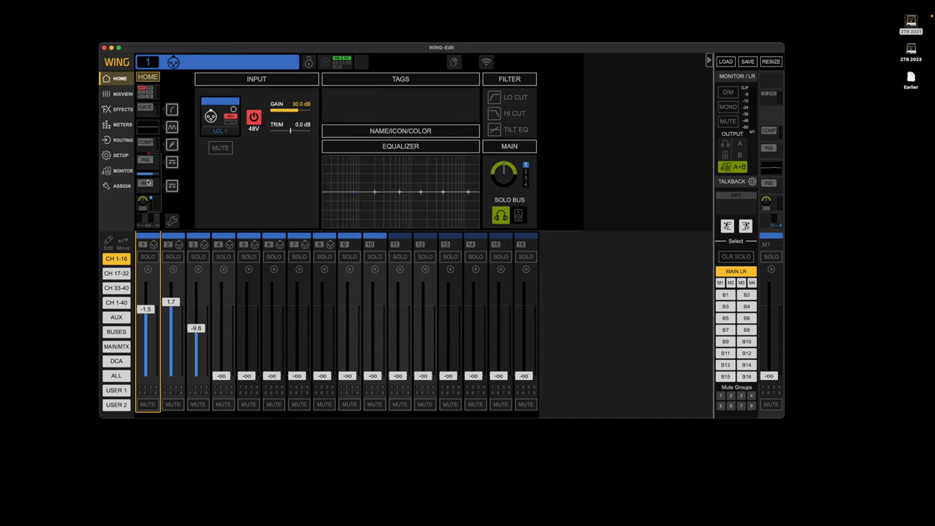
{"action": "left_click", "coordinate": [147, 185]}
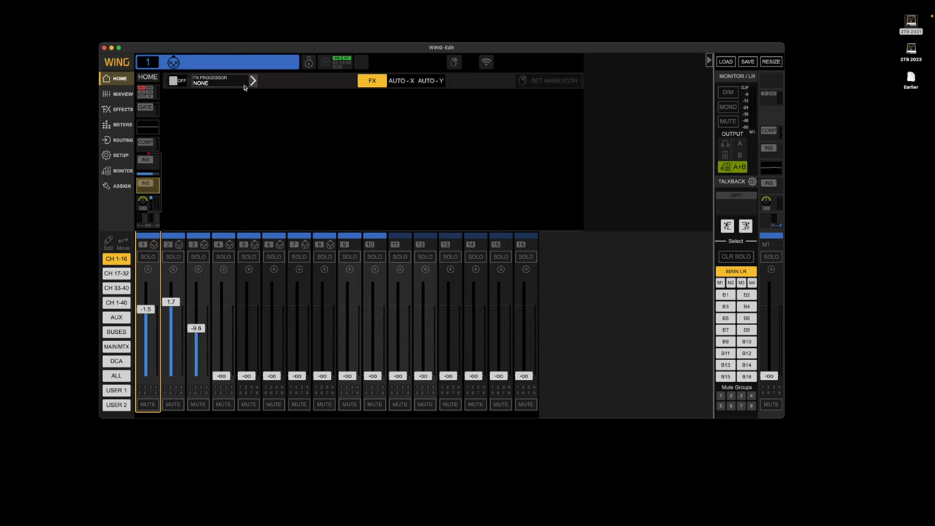
{"action": "left_click", "coordinate": [252, 80]}
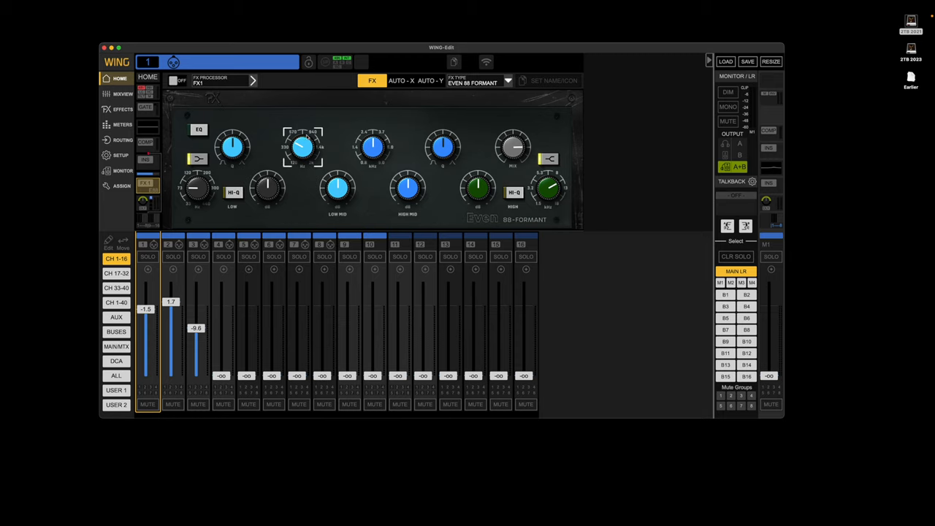
{"action": "left_click_drag", "start_coordinate": [302, 146], "coordinate": [296, 157]}
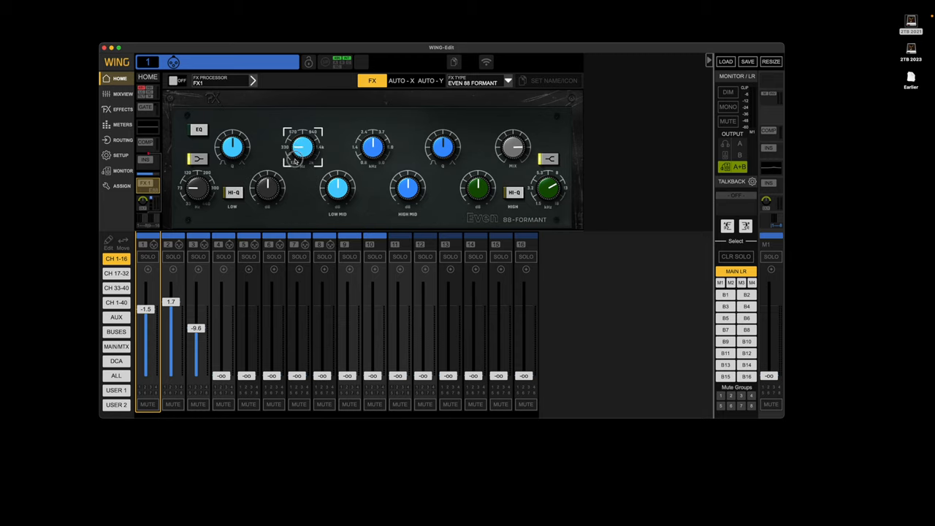
{"action": "left_click", "coordinate": [507, 80]}
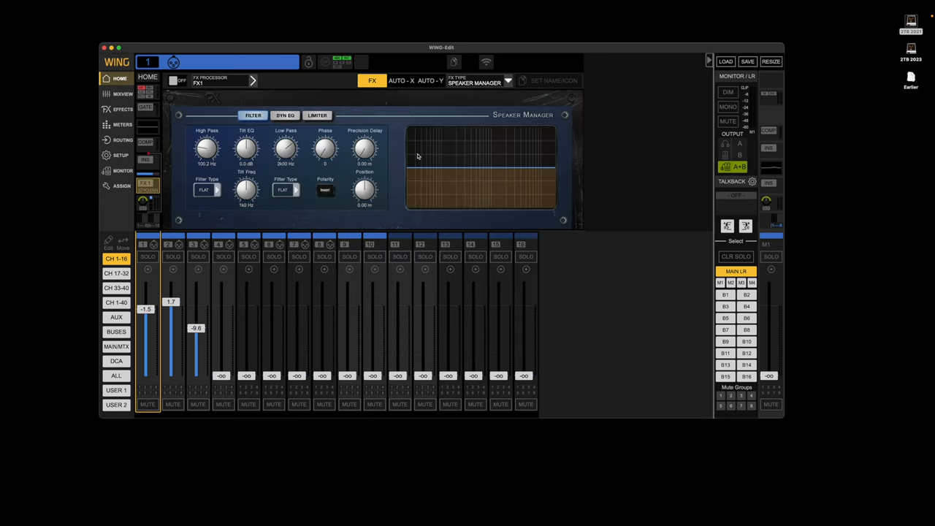
{"action": "mouse_move", "coordinate": [393, 167]}
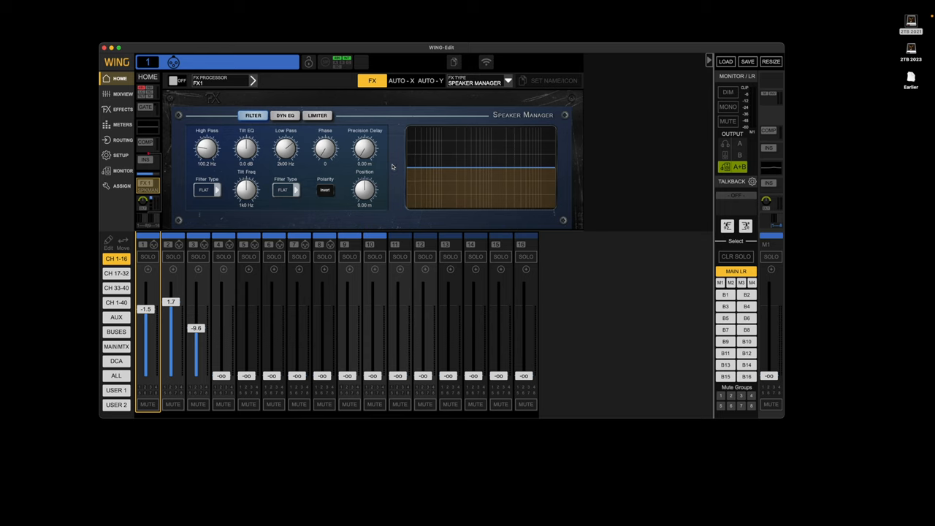
{"action": "left_click", "coordinate": [507, 81]}
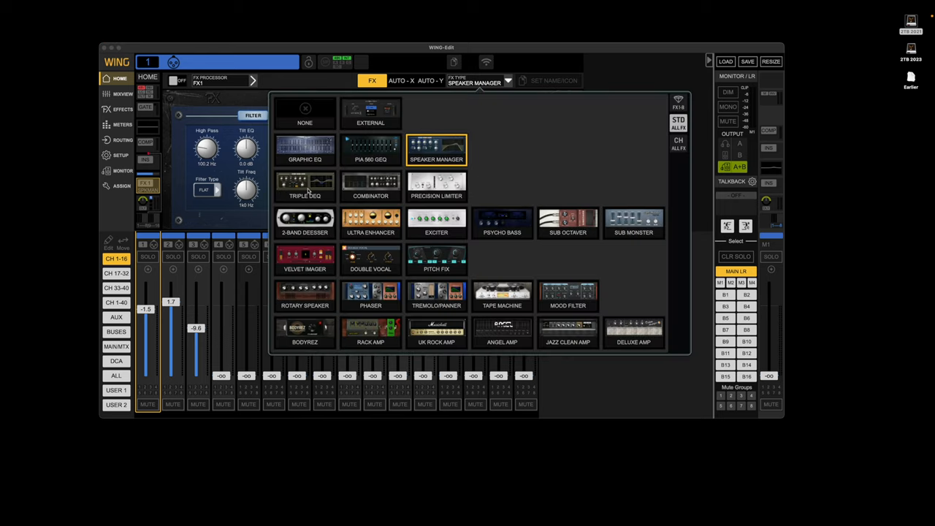
{"action": "left_click", "coordinate": [305, 186]}
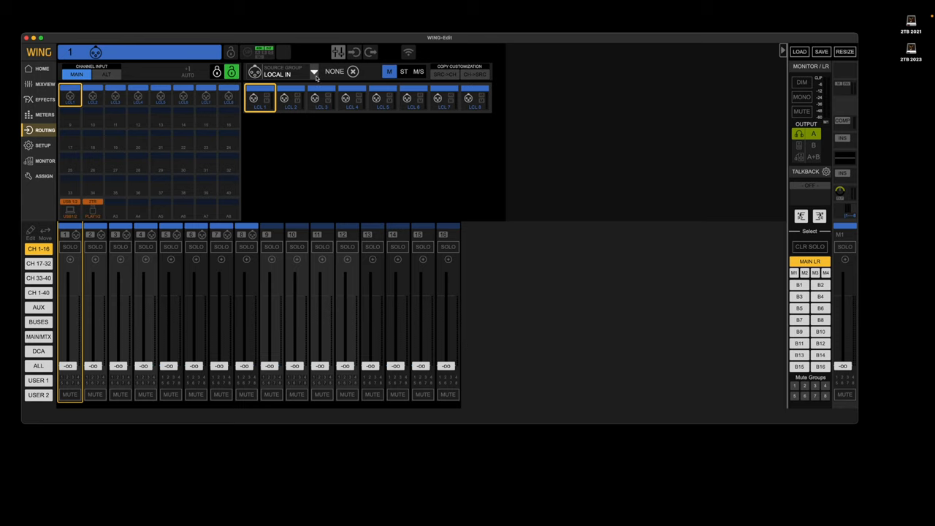
Keep LOCAL IN as channel 1's source group and return to the routing view
{"action": "left_click", "coordinate": [314, 74]}
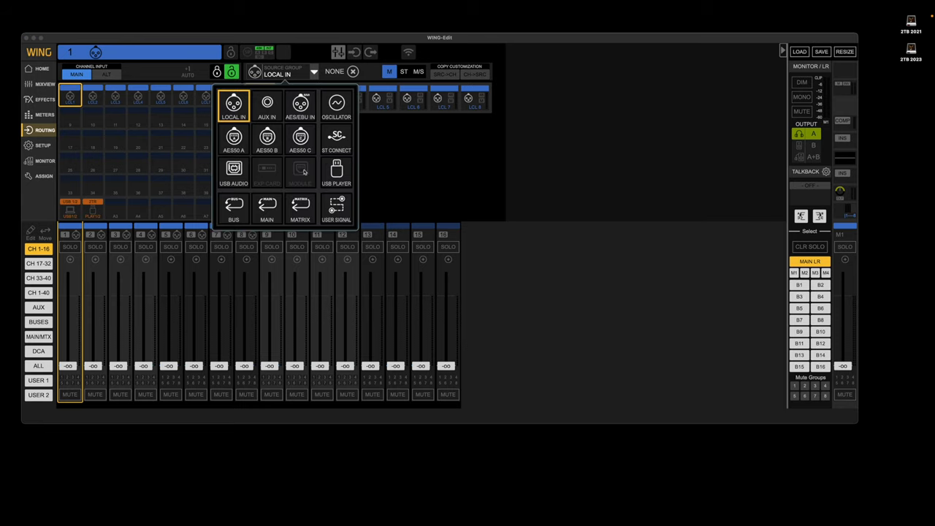
{"action": "mouse_move", "coordinate": [267, 174]}
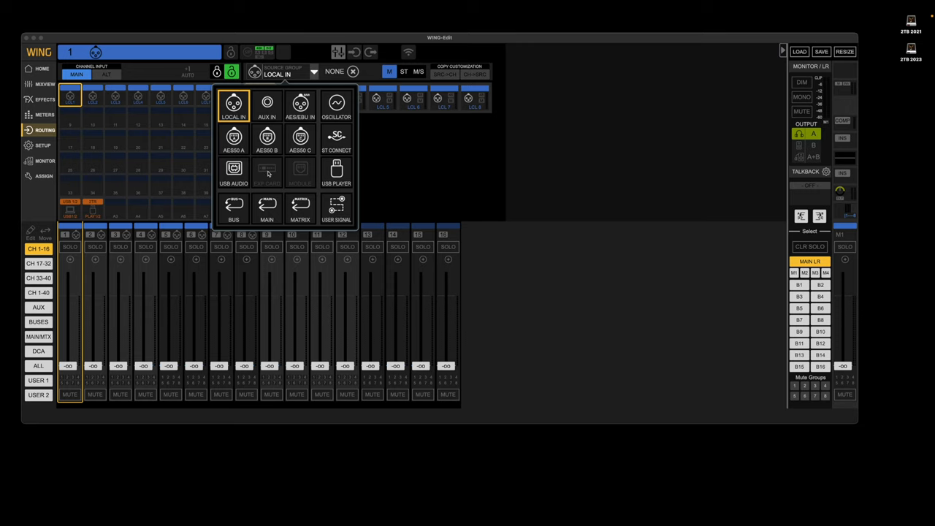
{"action": "mouse_move", "coordinate": [299, 175]}
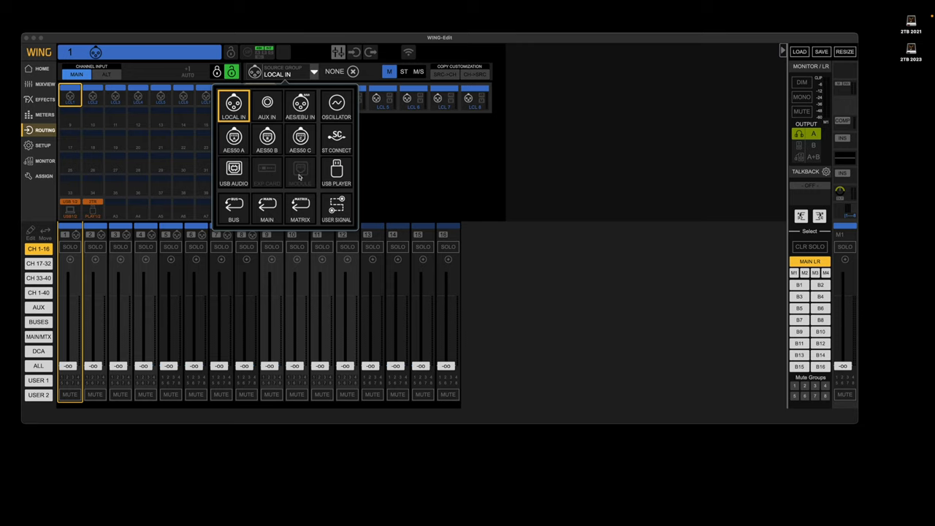
{"action": "left_click", "coordinate": [233, 106]}
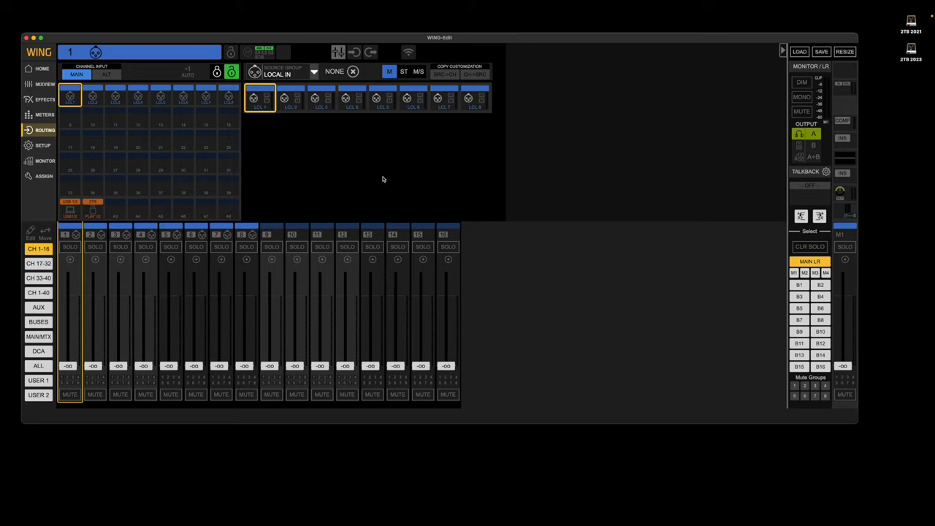
{"action": "mouse_move", "coordinate": [351, 155]}
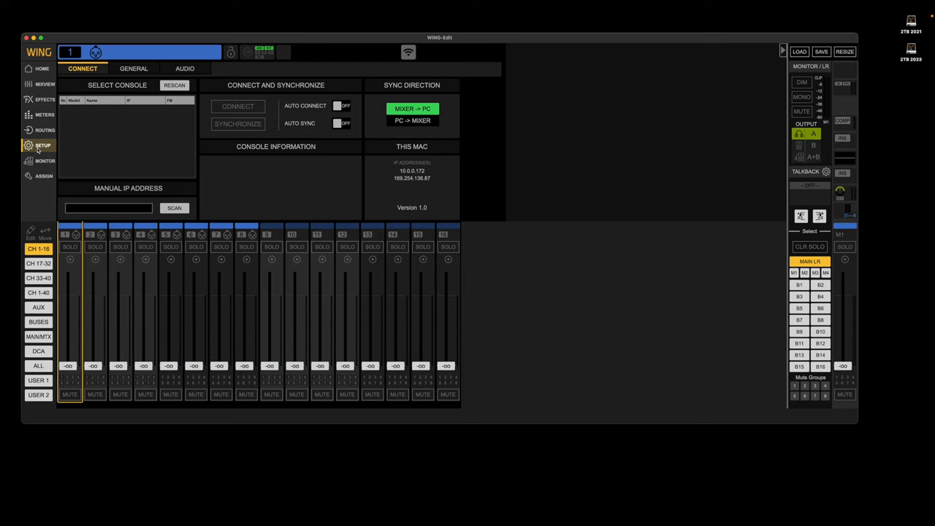
{"action": "left_click", "coordinate": [45, 130]}
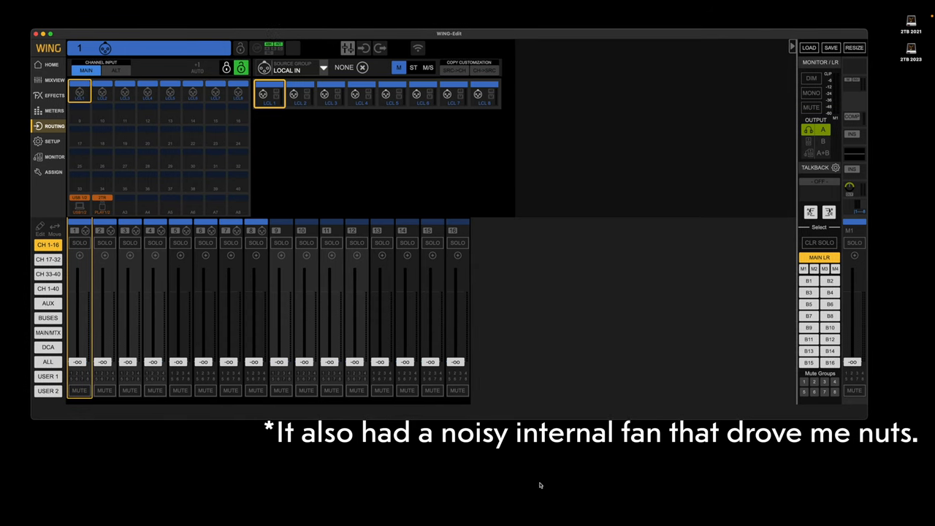
{"action": "mouse_move", "coordinate": [577, 420]}
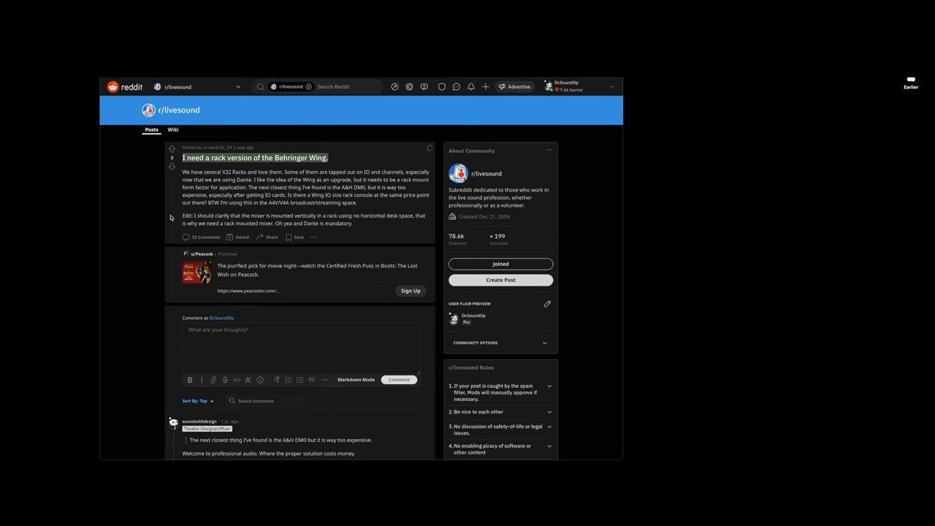
Scroll the r/livesound Wing rack-version thread down to the reply with ibb.co photo links
{"action": "scroll", "scroll_direction": "down", "scroll_amount": 3}
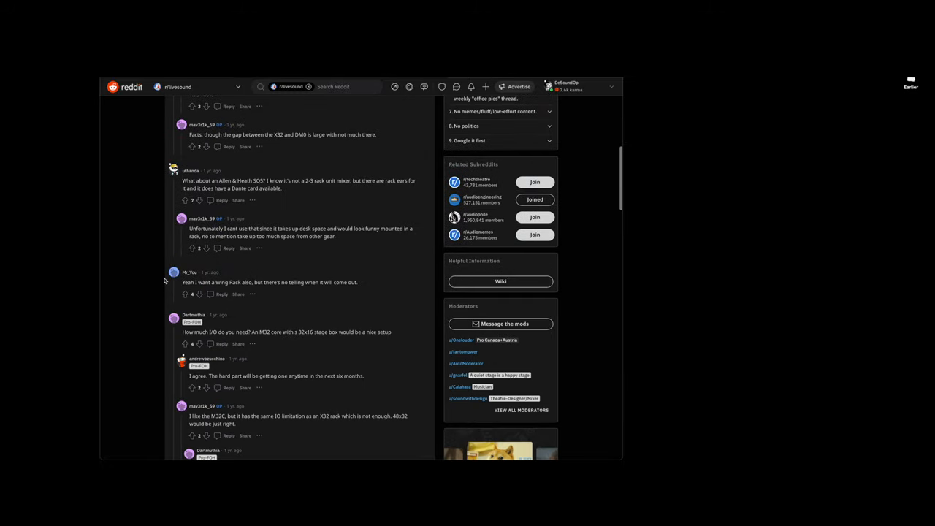
{"action": "scroll", "scroll_direction": "down", "scroll_amount": 3}
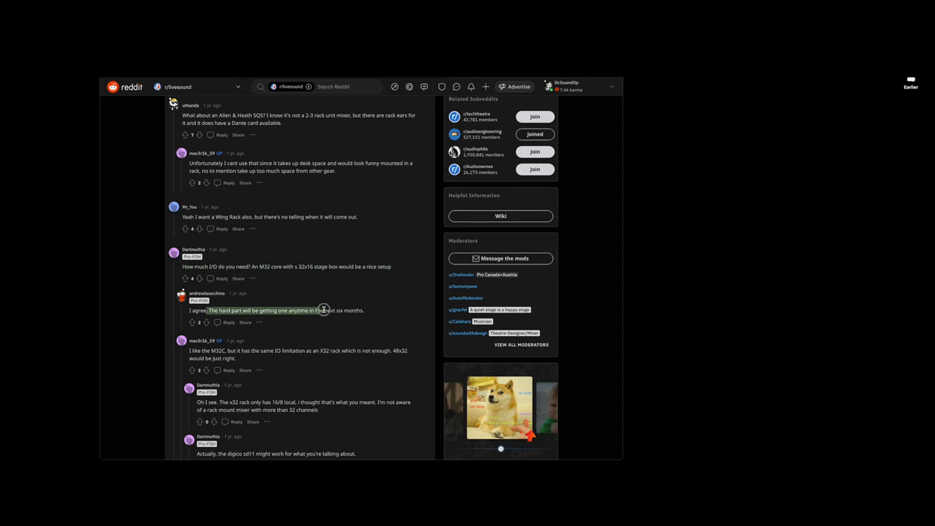
{"action": "mouse_move", "coordinate": [347, 333]}
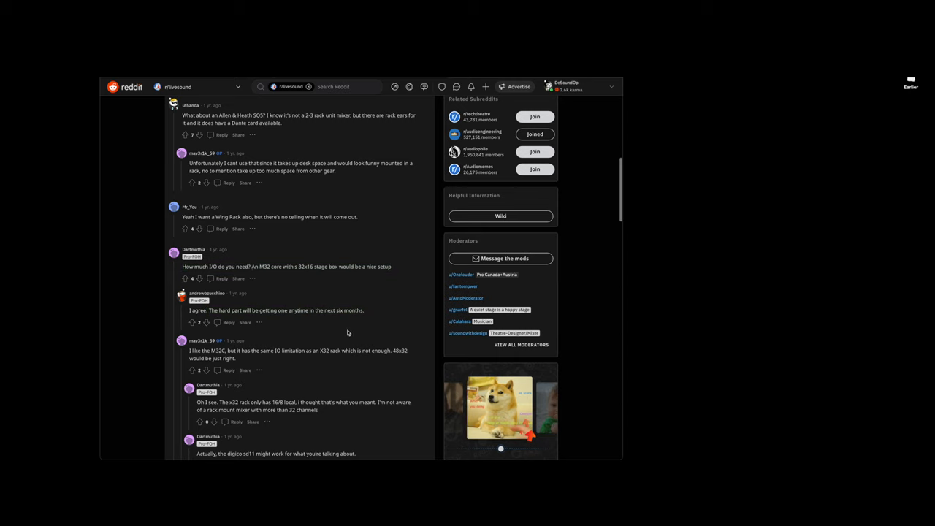
{"action": "scroll", "scroll_direction": "down", "scroll_amount": 3}
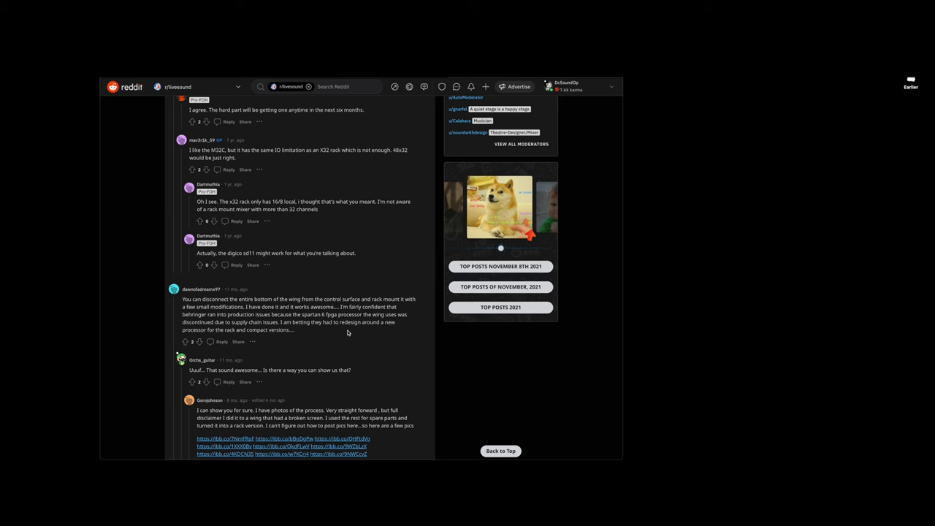
{"action": "scroll", "scroll_direction": "down", "scroll_amount": 3}
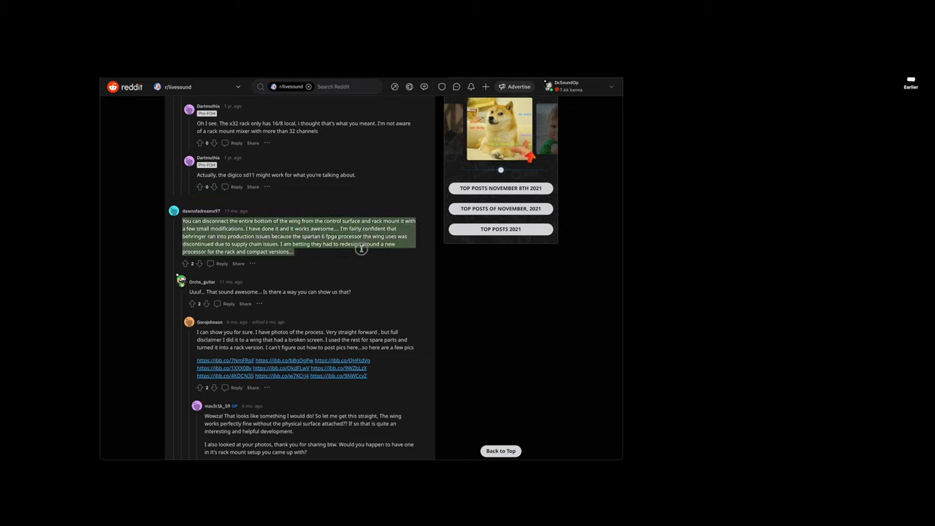
{"action": "mouse_move", "coordinate": [351, 260]}
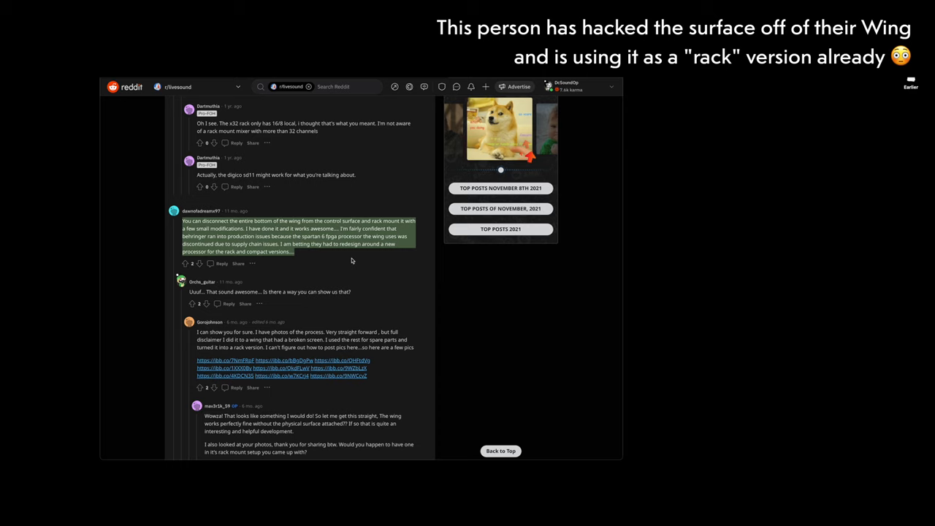
{"action": "scroll", "scroll_direction": "down", "scroll_amount": 3}
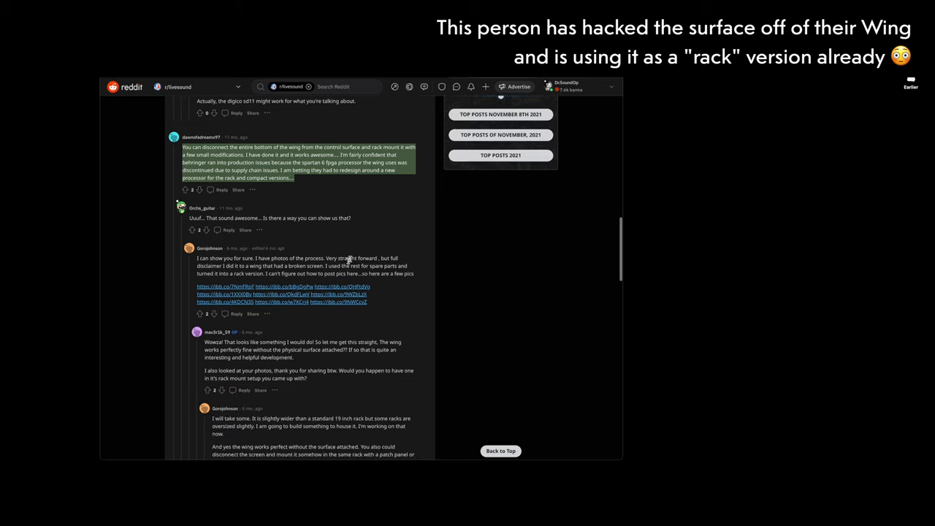
{"action": "mouse_move", "coordinate": [288, 286]}
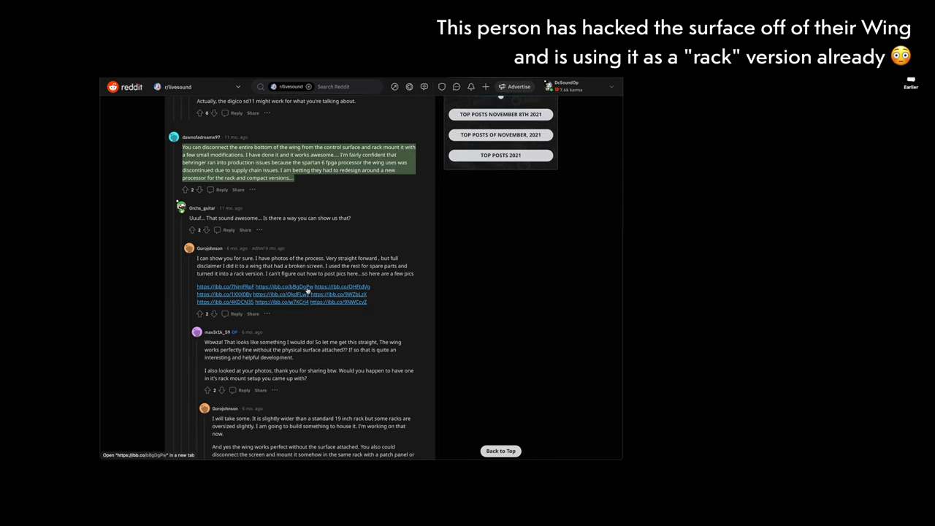
{"action": "left_click", "coordinate": [224, 285]}
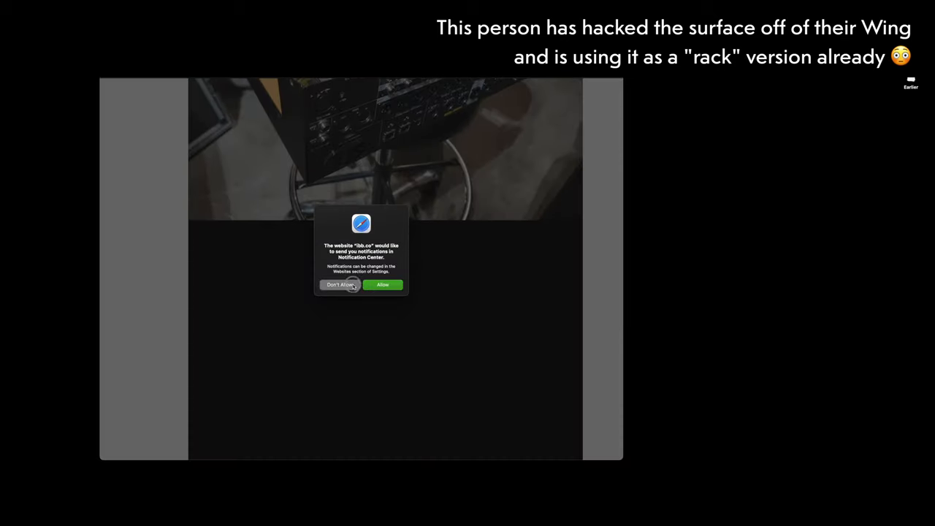
{"action": "left_click", "coordinate": [340, 284]}
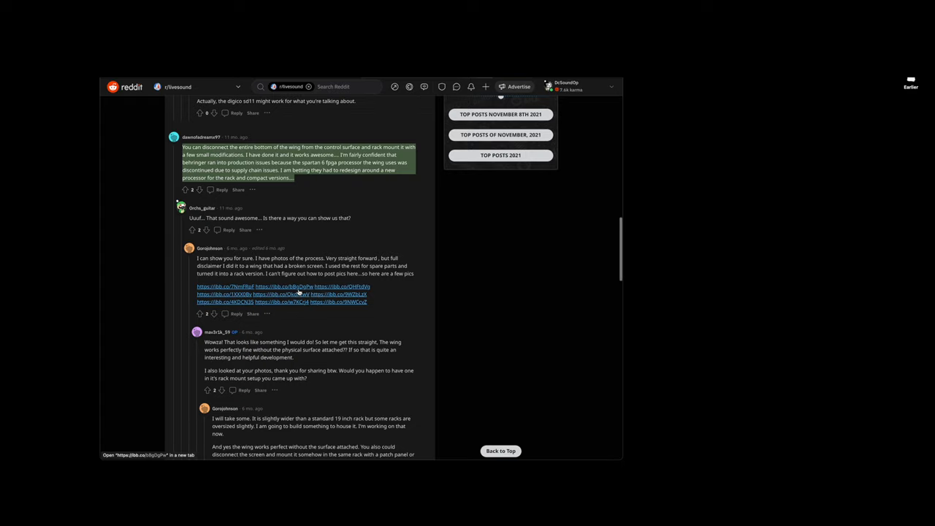
{"action": "left_click", "coordinate": [283, 286]}
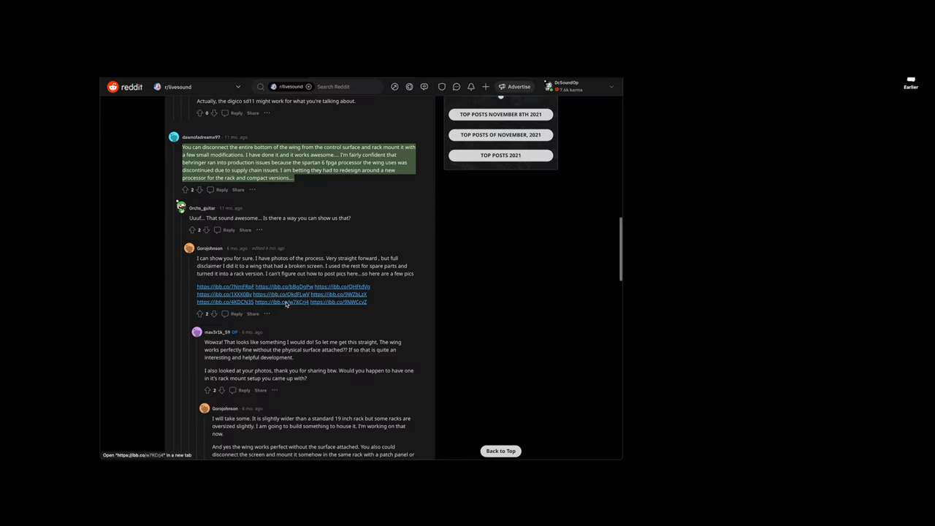
{"action": "left_click", "coordinate": [281, 301]}
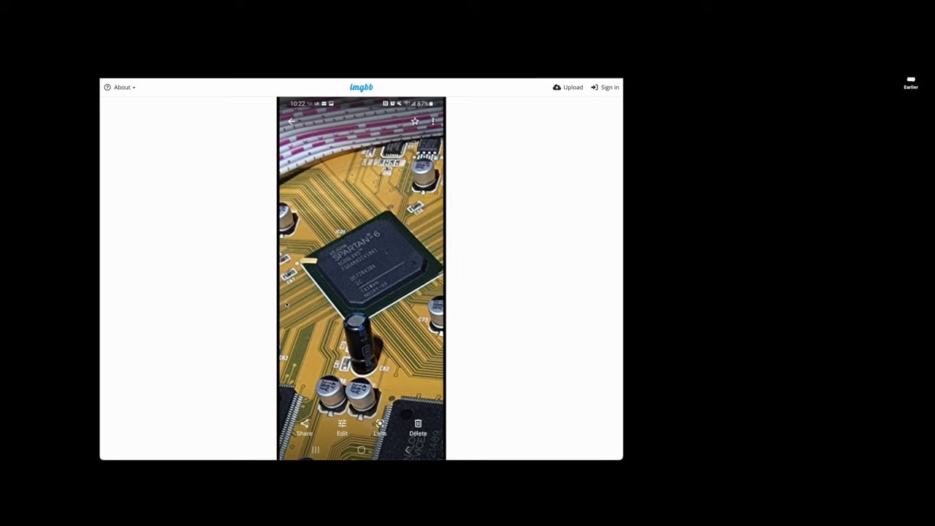
{"action": "mouse_move", "coordinate": [374, 269]}
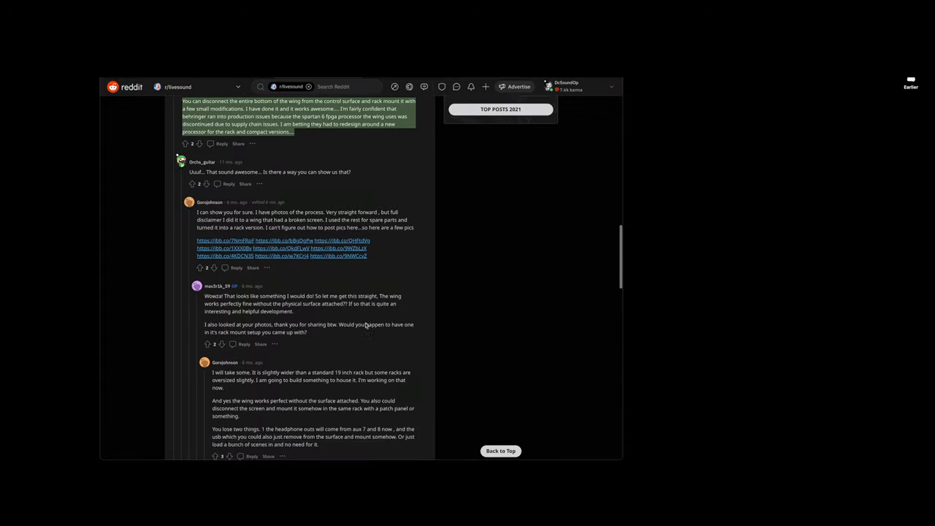
Scroll through the remaining rack-mount replies, then go back to WING Edit's routing view
{"action": "scroll", "scroll_direction": "down", "scroll_amount": 3}
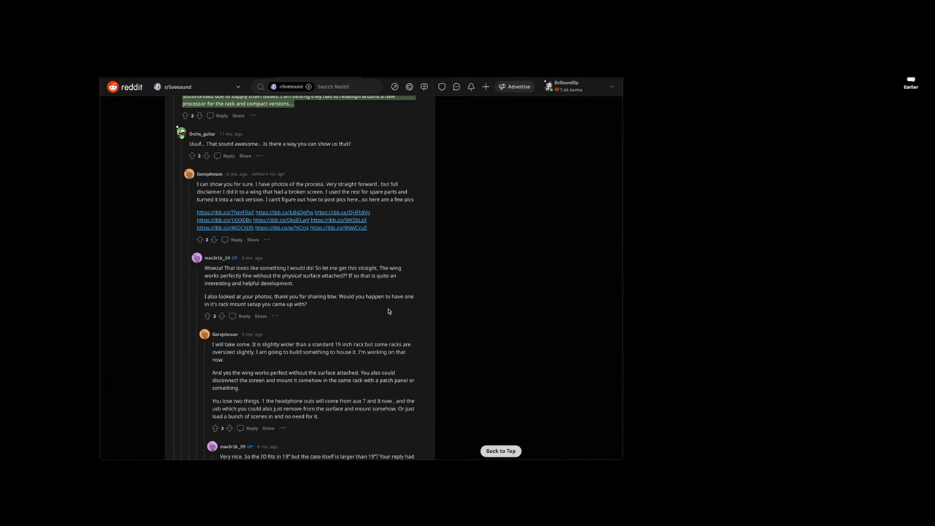
{"action": "scroll", "scroll_direction": "down", "scroll_amount": 3}
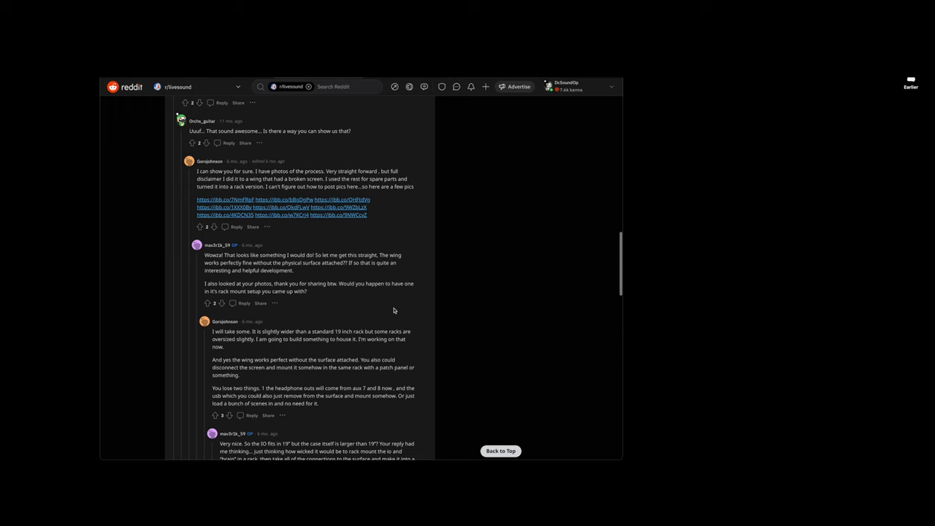
{"action": "scroll", "scroll_direction": "up", "scroll_amount": 3}
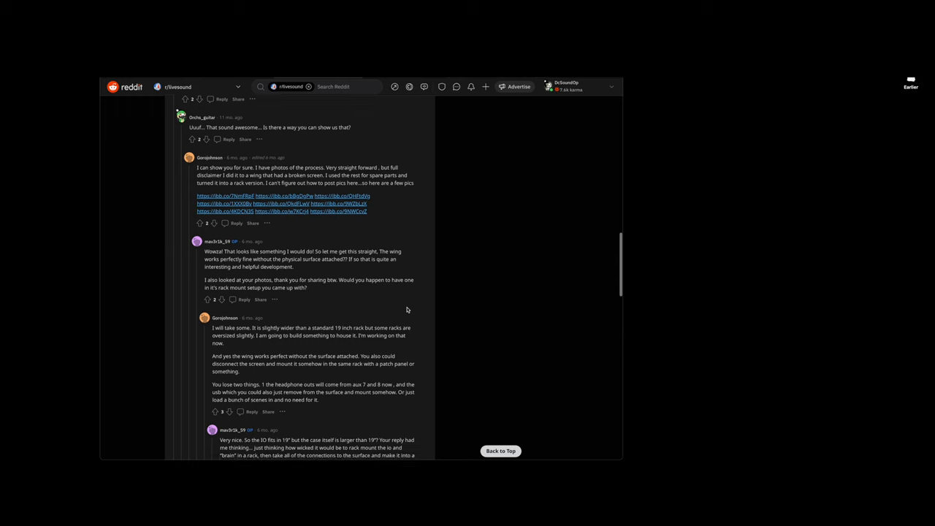
{"action": "scroll", "scroll_direction": "down", "scroll_amount": 3}
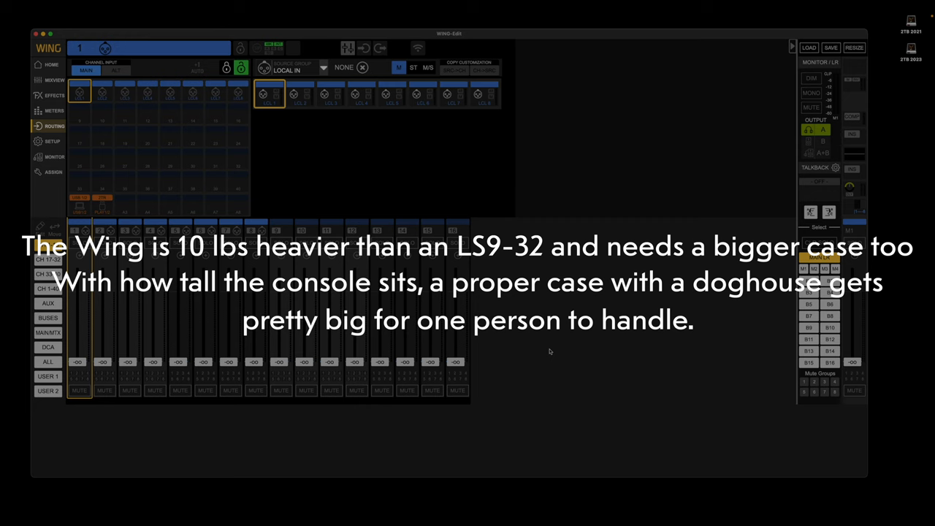
Open the AUDIO setup tab with audio clock, solo system and USB audio options
{"action": "left_click", "coordinate": [51, 64]}
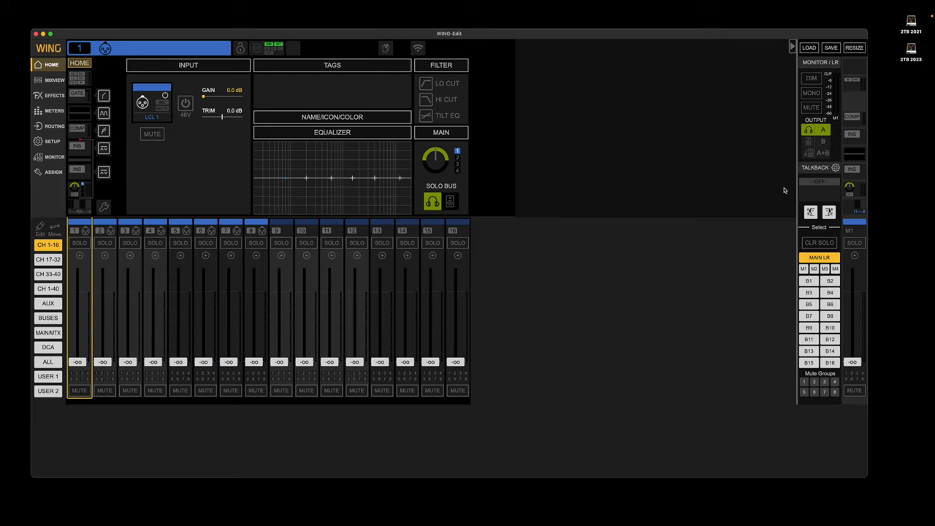
{"action": "left_click", "coordinate": [52, 141]}
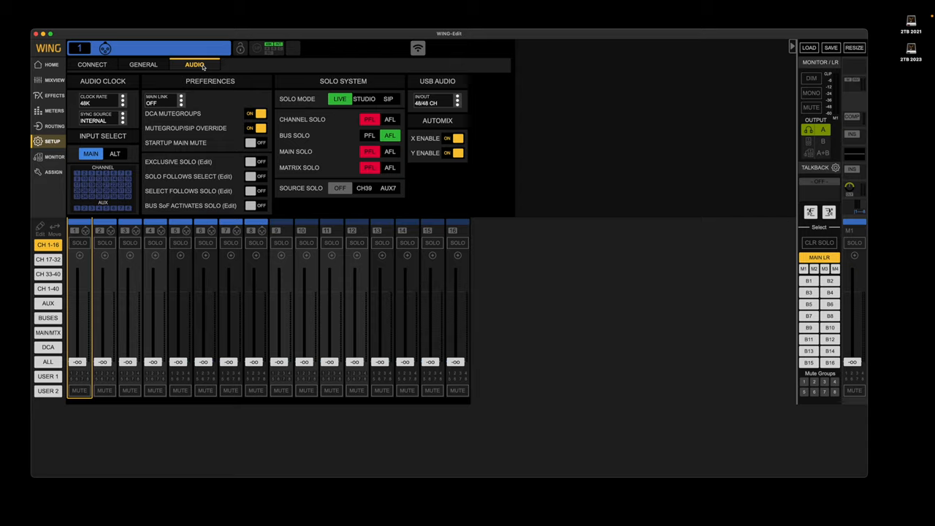
{"action": "left_click", "coordinate": [143, 64]}
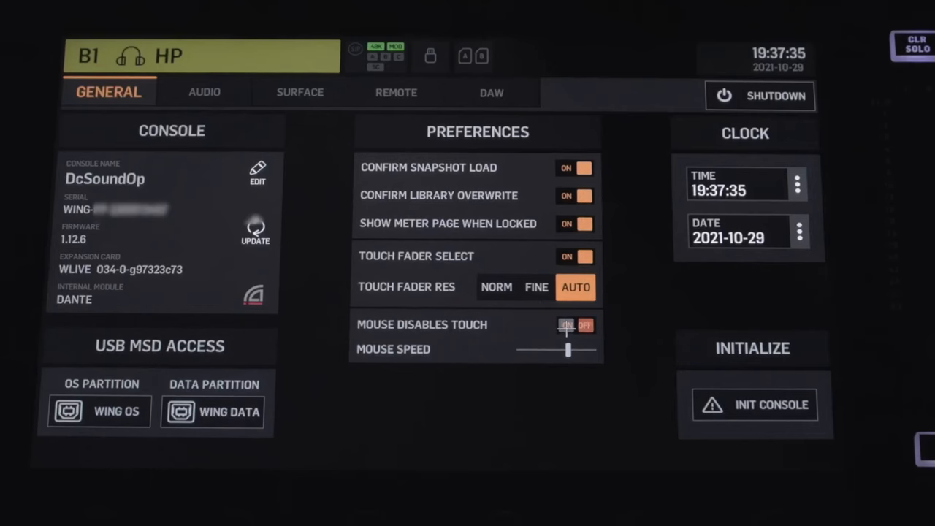
{"action": "left_click", "coordinate": [569, 325]}
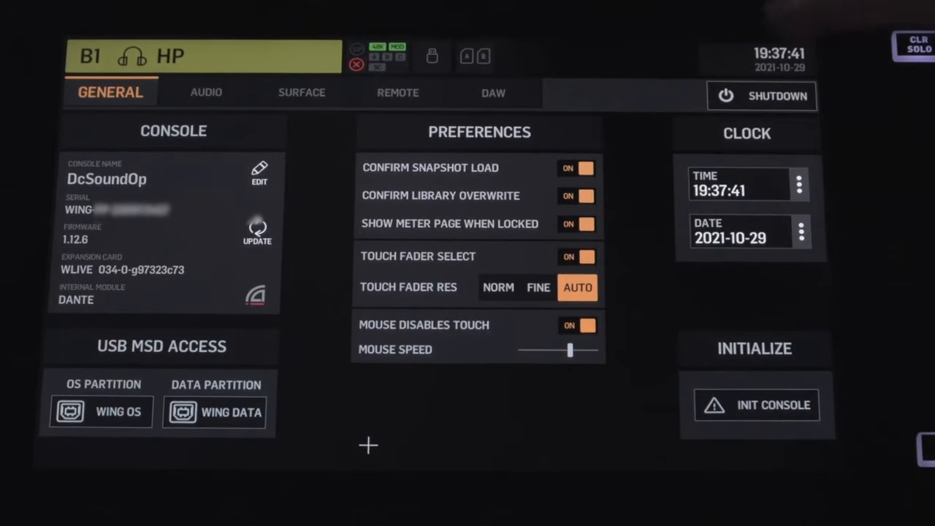
{"action": "mouse_move", "coordinate": [457, 370]}
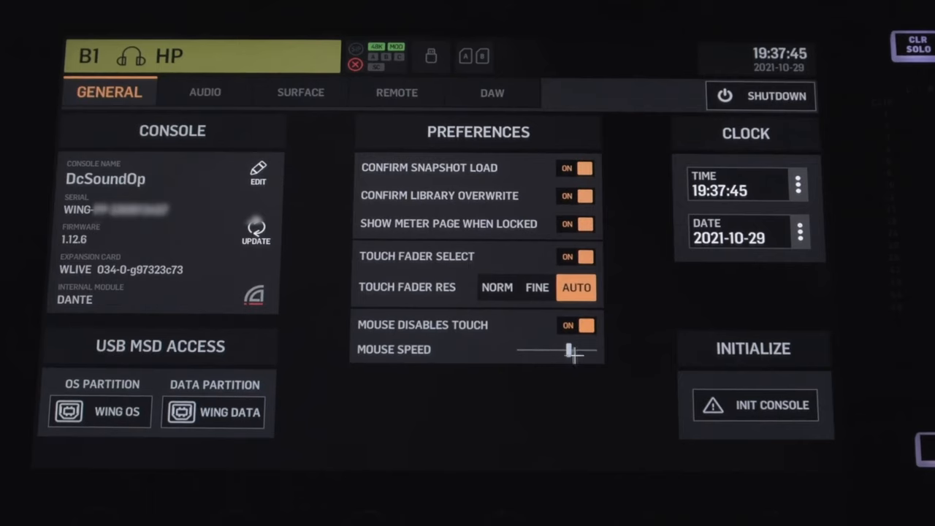
{"action": "left_click_drag", "start_coordinate": [569, 351], "coordinate": [539, 350]}
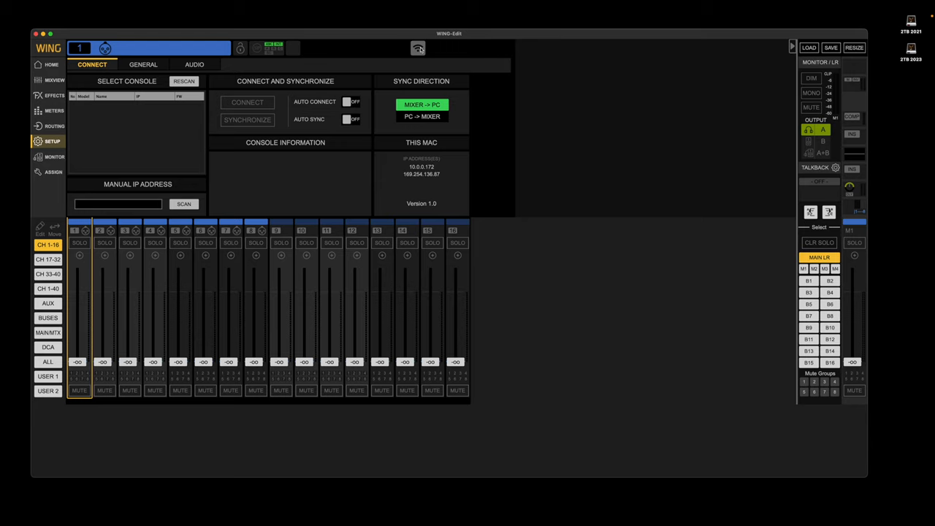
{"action": "mouse_move", "coordinate": [618, 96]}
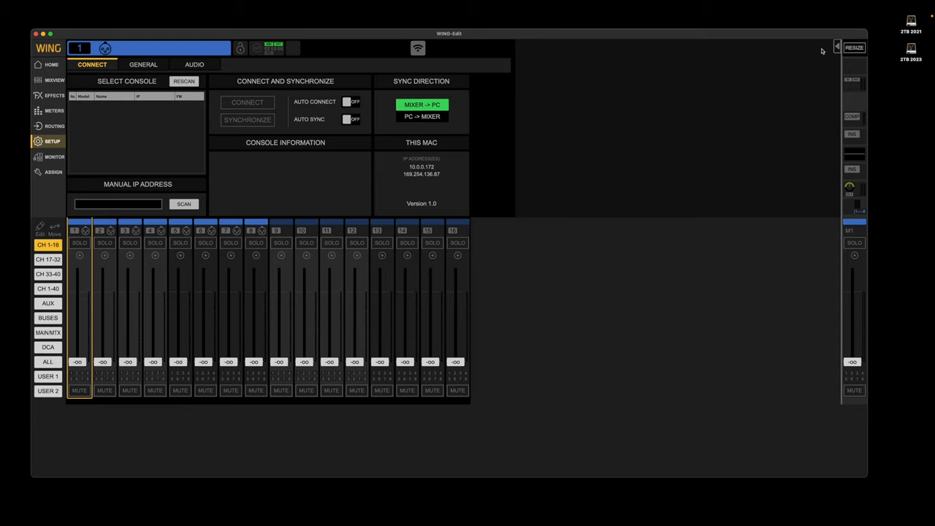
Restore the monitor panel, preview B1 sends on faders, and open matrix 1's home page
{"action": "left_click", "coordinate": [793, 46]}
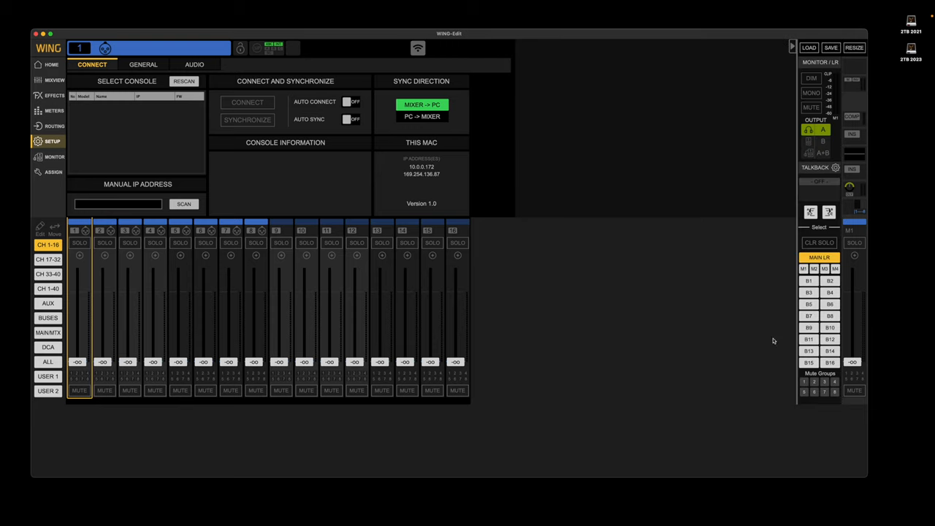
{"action": "left_click", "coordinate": [809, 280]}
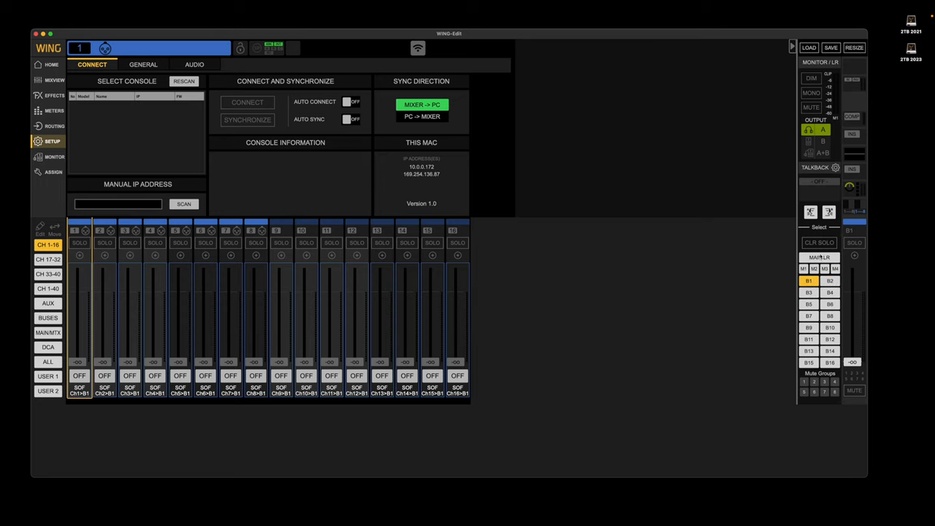
{"action": "left_click", "coordinate": [818, 257]}
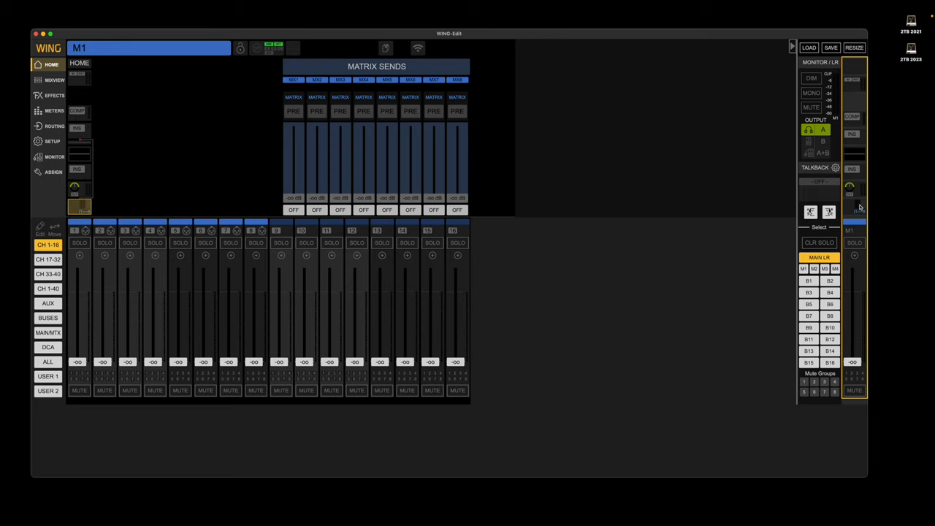
{"action": "left_click", "coordinate": [828, 212]}
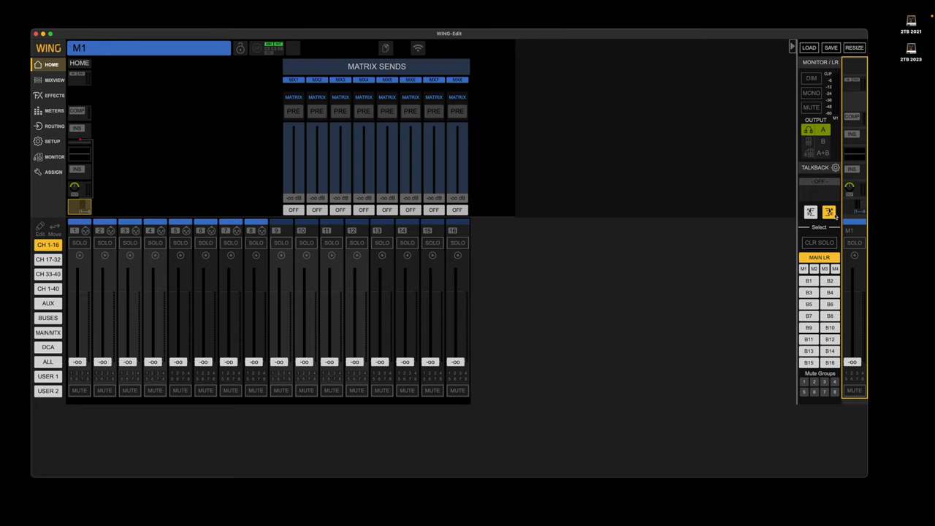
{"action": "left_click", "coordinate": [830, 281]}
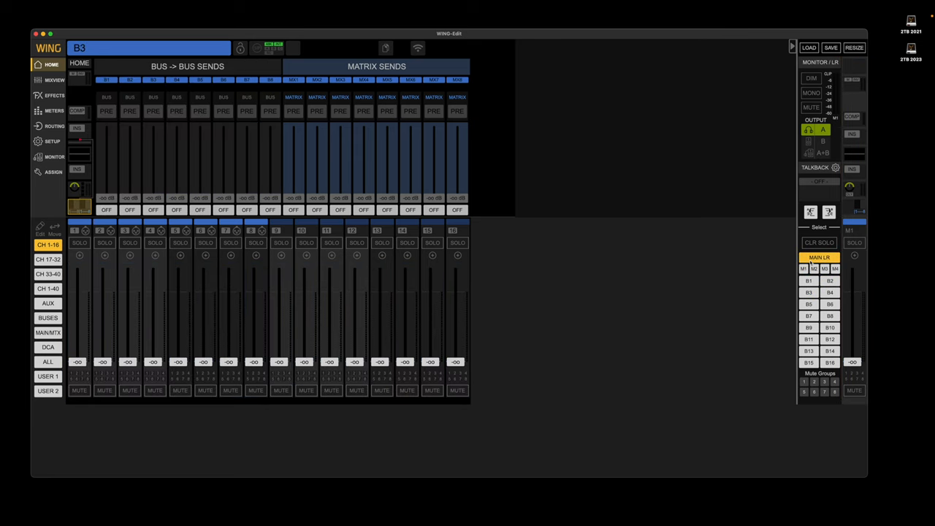
{"action": "left_click", "coordinate": [823, 140]}
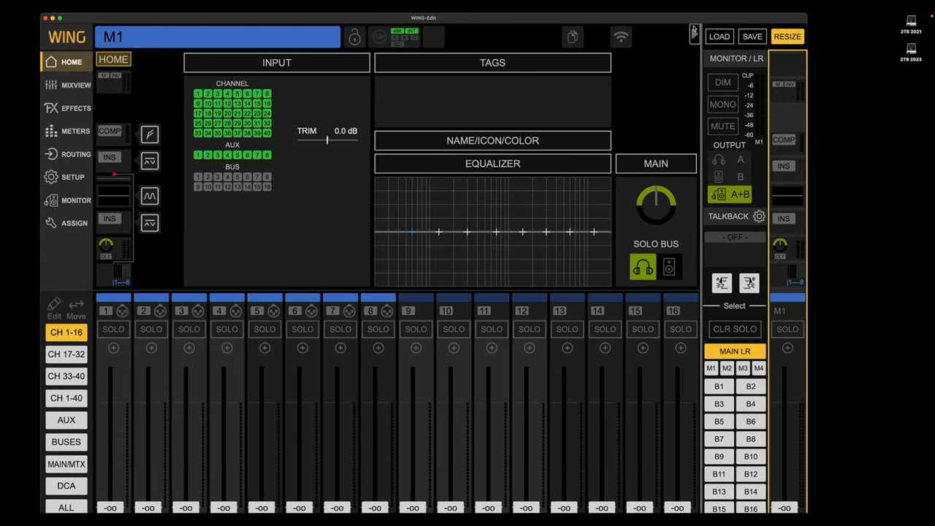
Resize the WING Edit window down to the Standard size
{"action": "left_click", "coordinate": [787, 37]}
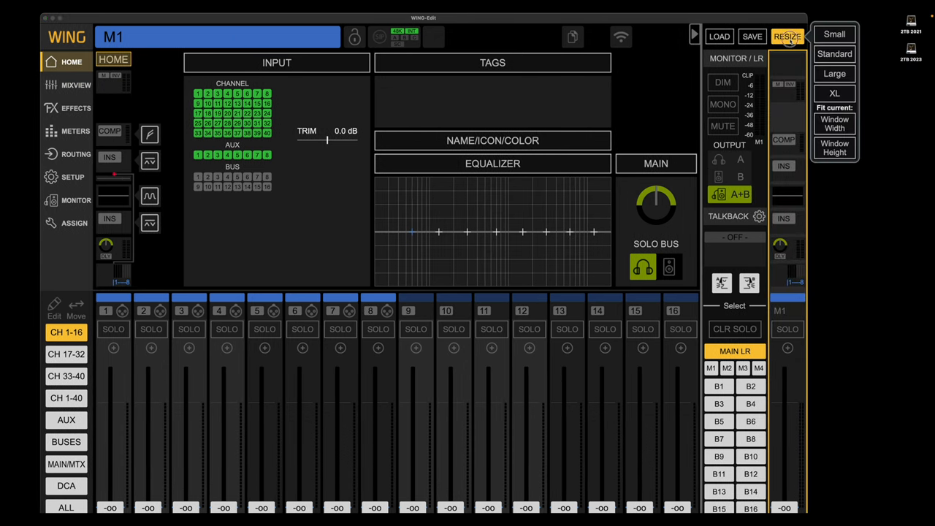
{"action": "left_click", "coordinate": [834, 53]}
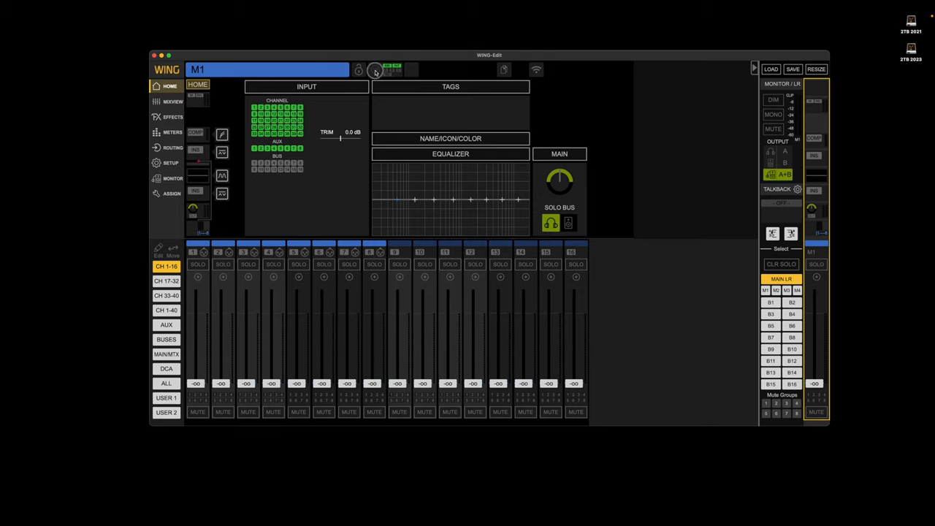
On the audio setup page, confirm USB audio stays 48/48 CH and sync source INTERNAL
{"action": "left_click", "coordinate": [171, 162]}
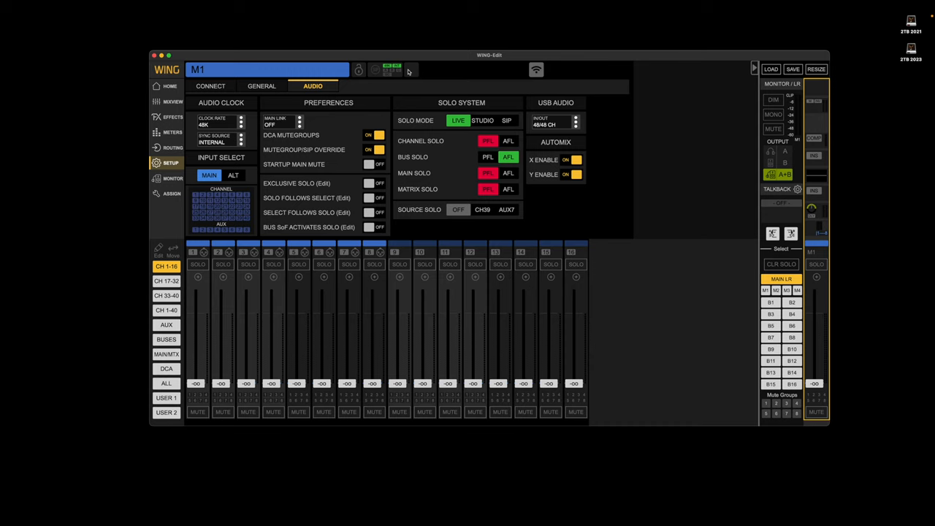
{"action": "mouse_move", "coordinate": [636, 204]}
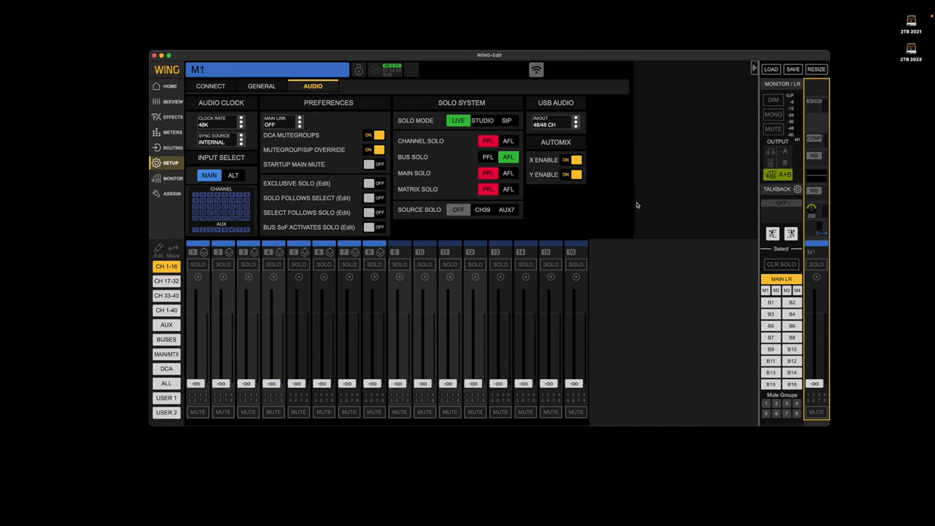
{"action": "left_click", "coordinate": [576, 122]}
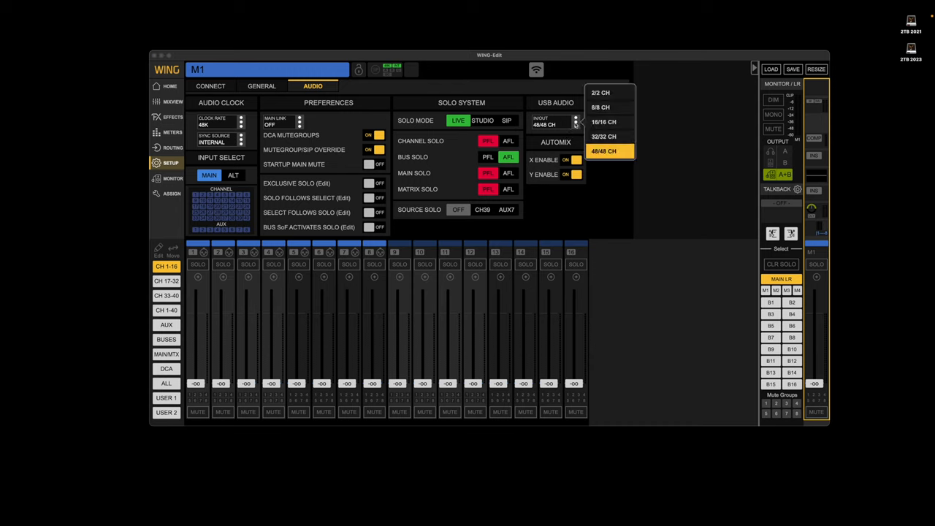
{"action": "left_click", "coordinate": [608, 151]}
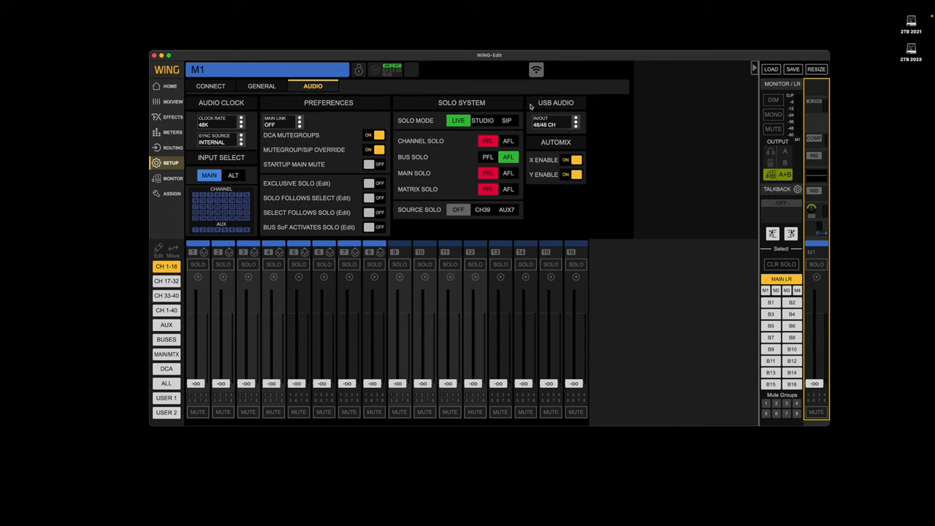
{"action": "left_click", "coordinate": [240, 142]}
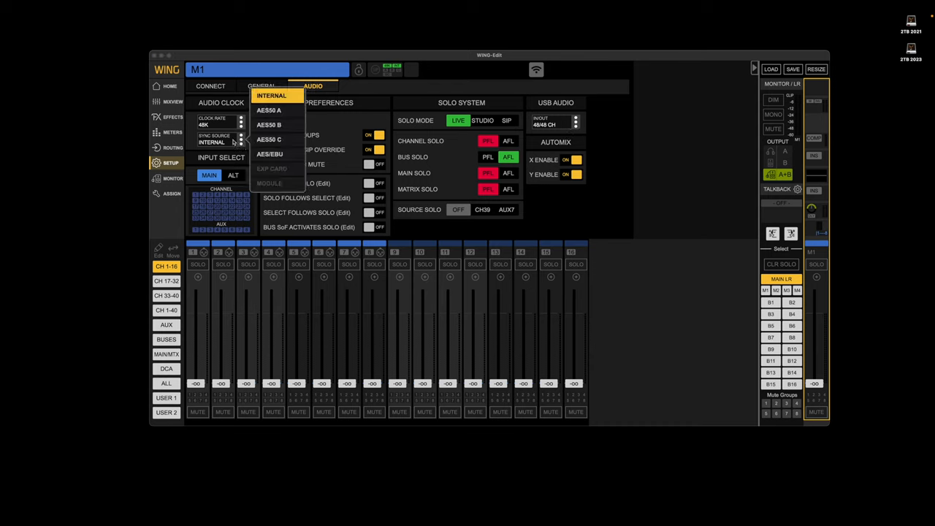
{"action": "left_click", "coordinate": [271, 96]}
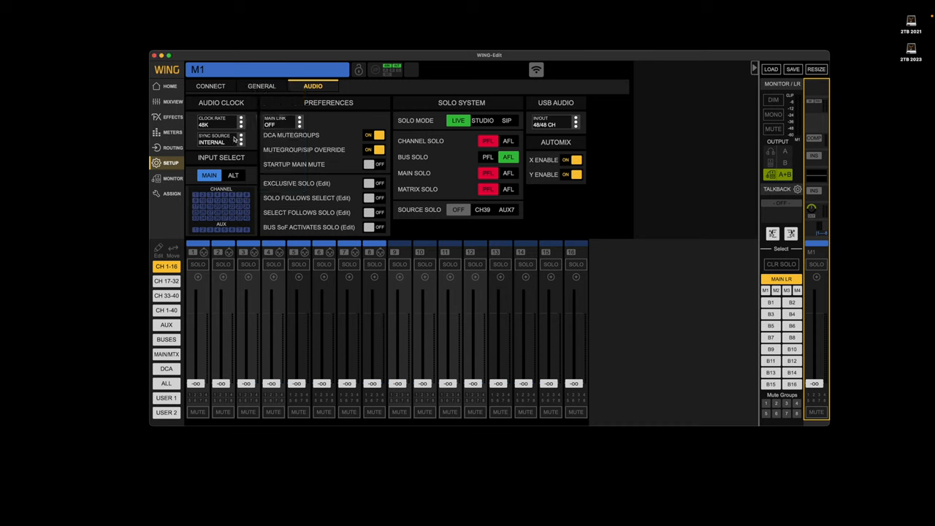
{"action": "mouse_move", "coordinate": [195, 111]}
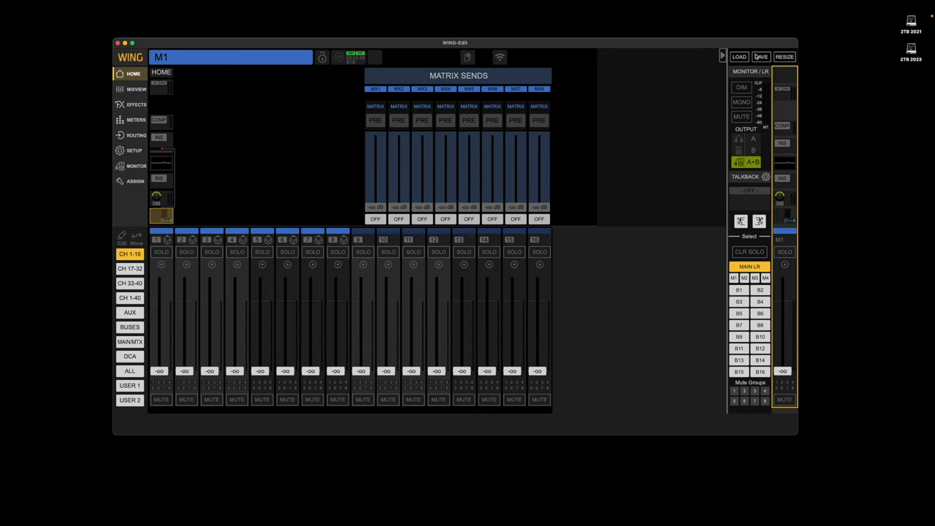
Run INIT CONSOLE with ALL categories selected and confirm INIT
{"action": "left_click", "coordinate": [761, 57]}
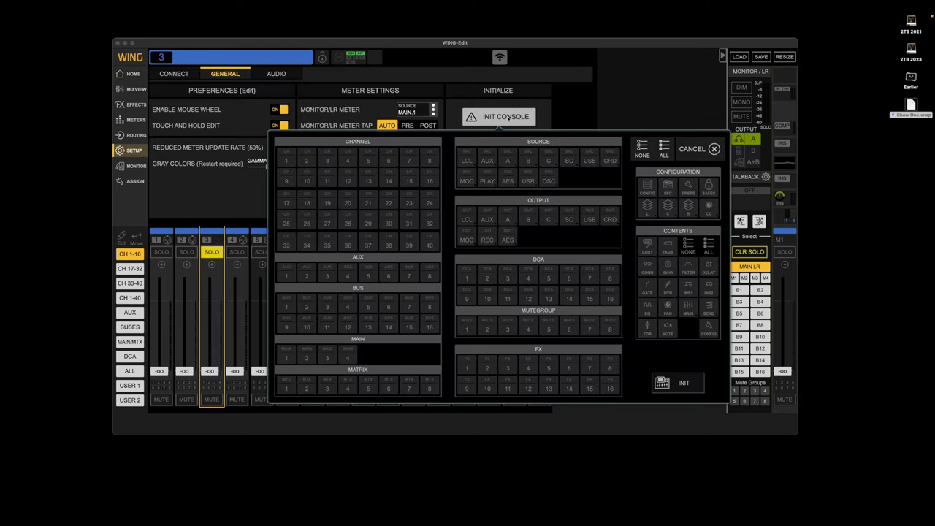
{"action": "mouse_move", "coordinate": [458, 102]}
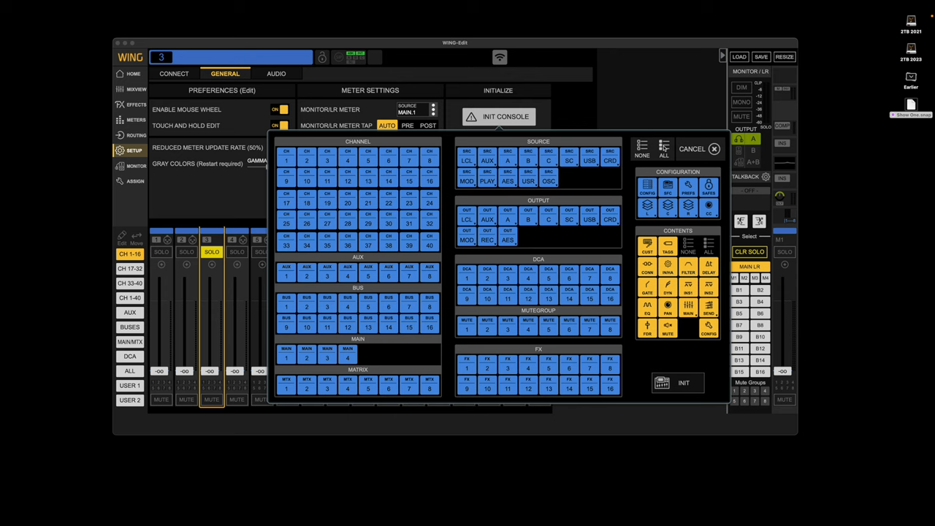
{"action": "left_click", "coordinate": [641, 153]}
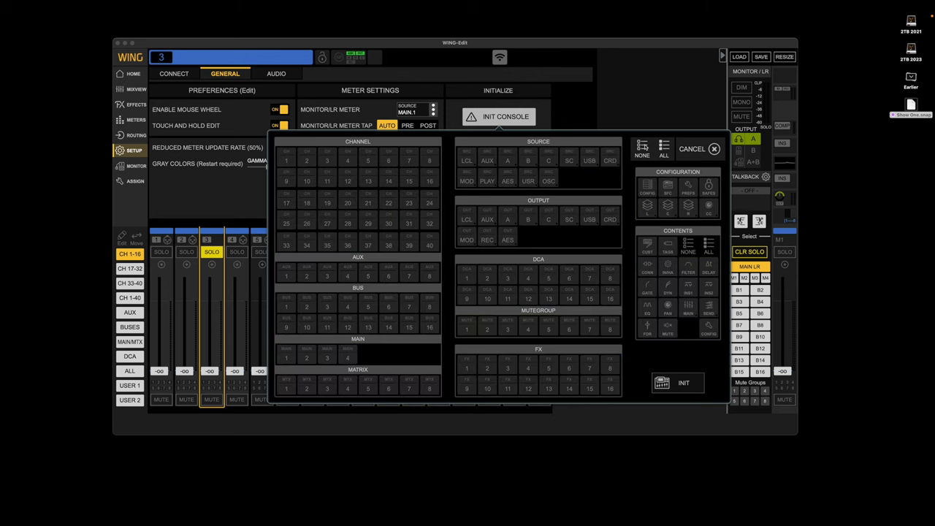
{"action": "left_click", "coordinate": [663, 148]}
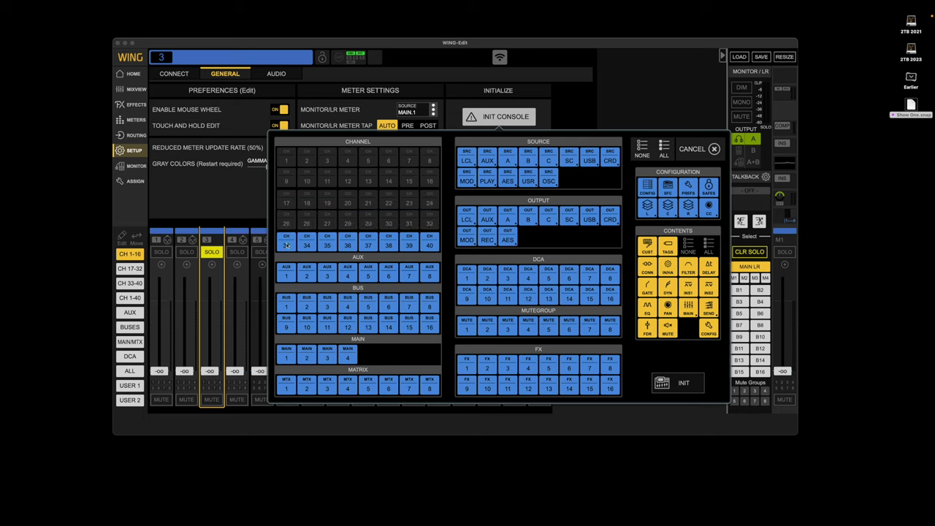
{"action": "left_click", "coordinate": [430, 245]}
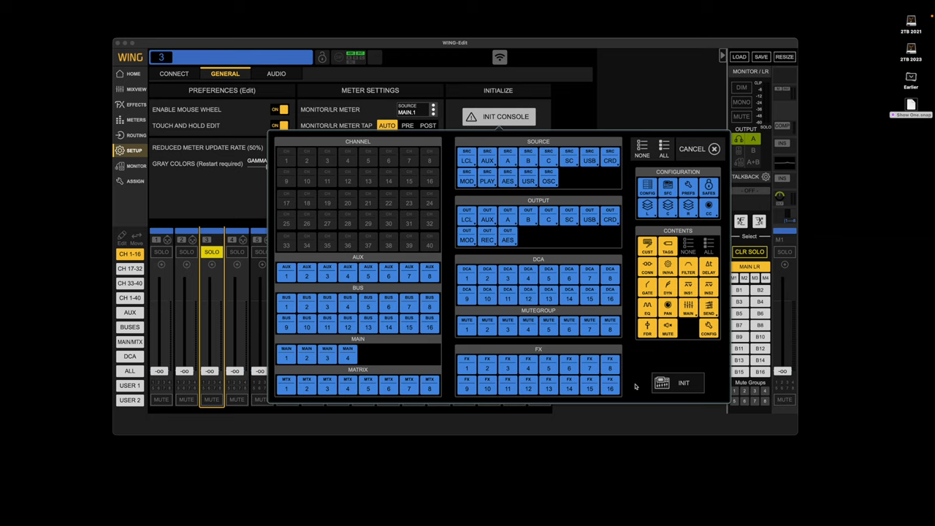
{"action": "left_click", "coordinate": [692, 149]}
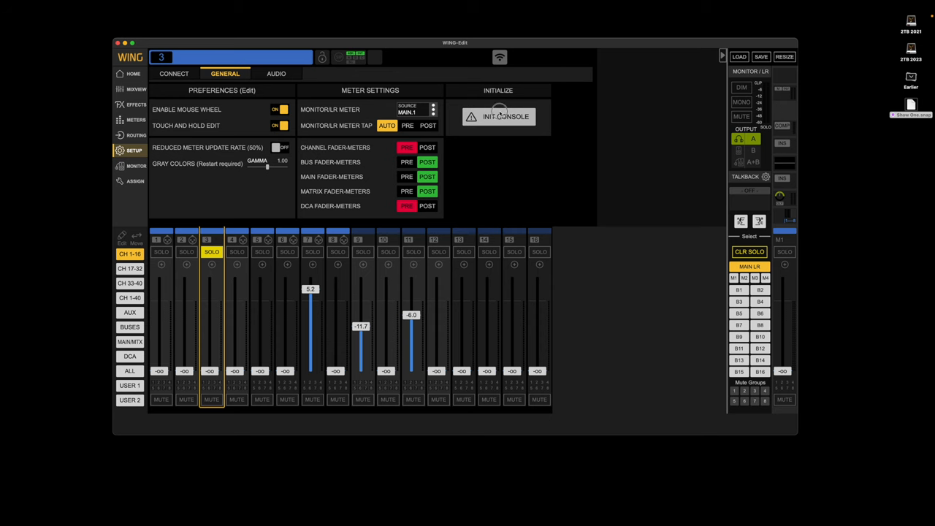
{"action": "left_click", "coordinate": [498, 117]}
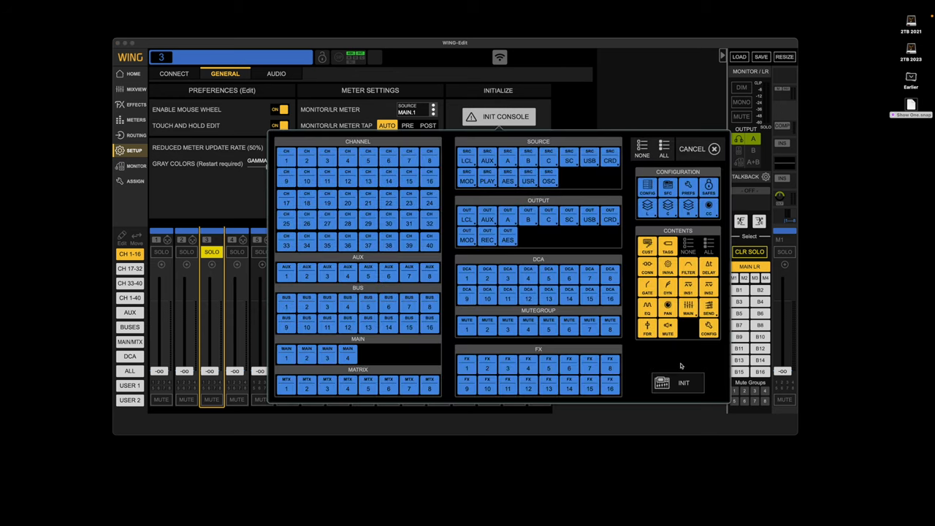
{"action": "left_click", "coordinate": [692, 148]}
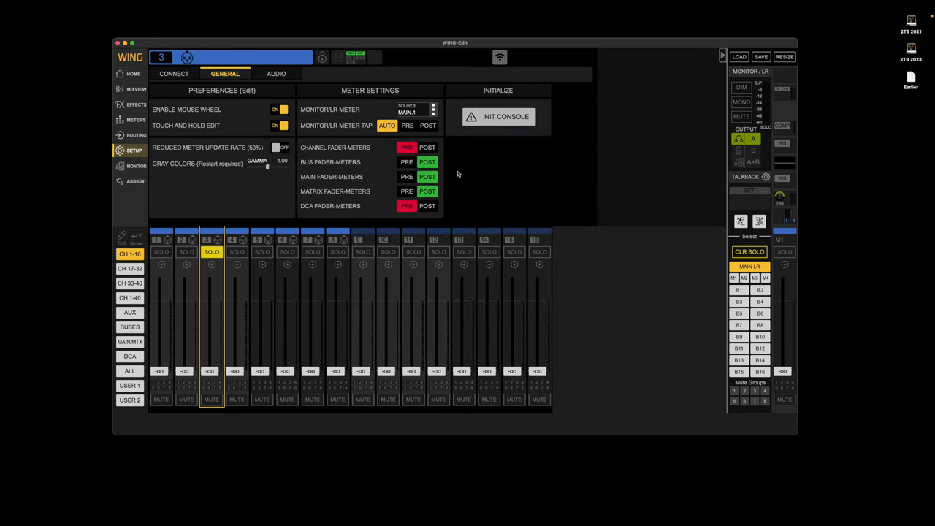
{"action": "mouse_move", "coordinate": [755, 60]}
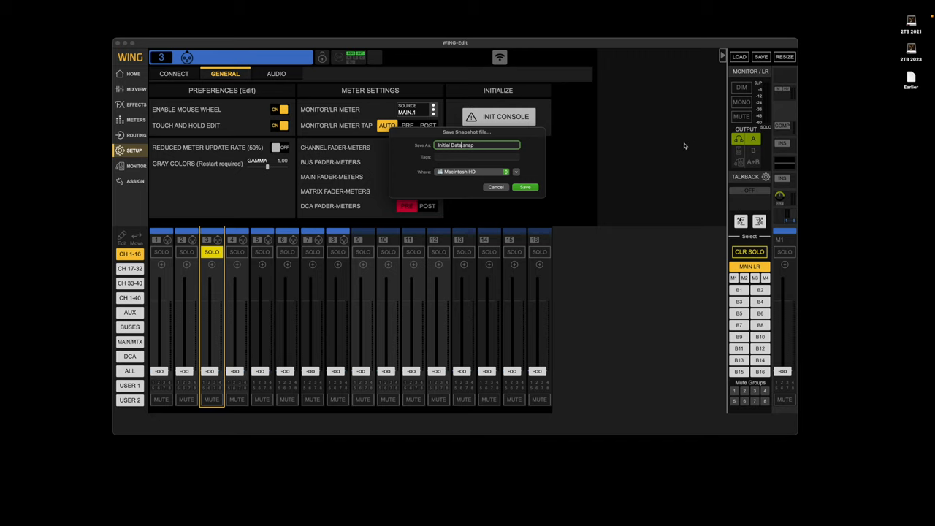
Confirm saving Initial Data.snap, then save the current mix as snapshot 'Show'
{"action": "left_click", "coordinate": [515, 171]}
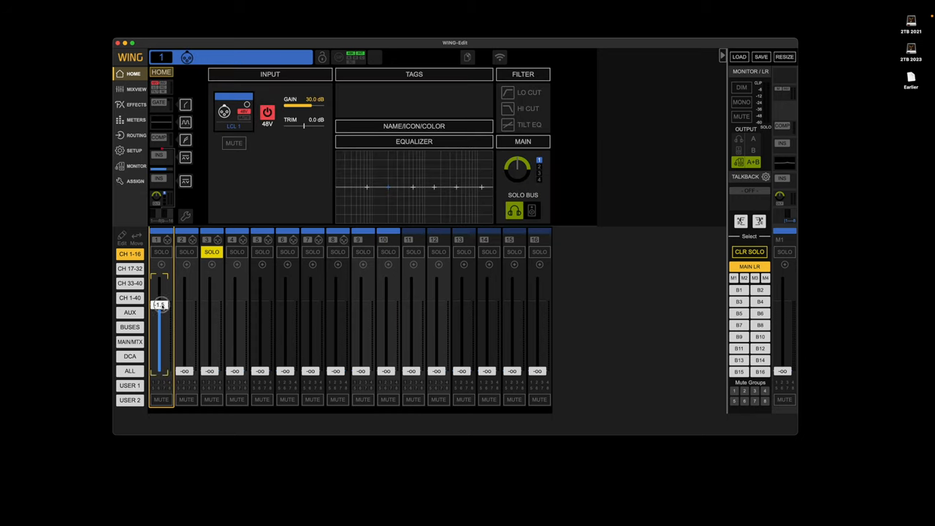
{"action": "left_click", "coordinate": [761, 56]}
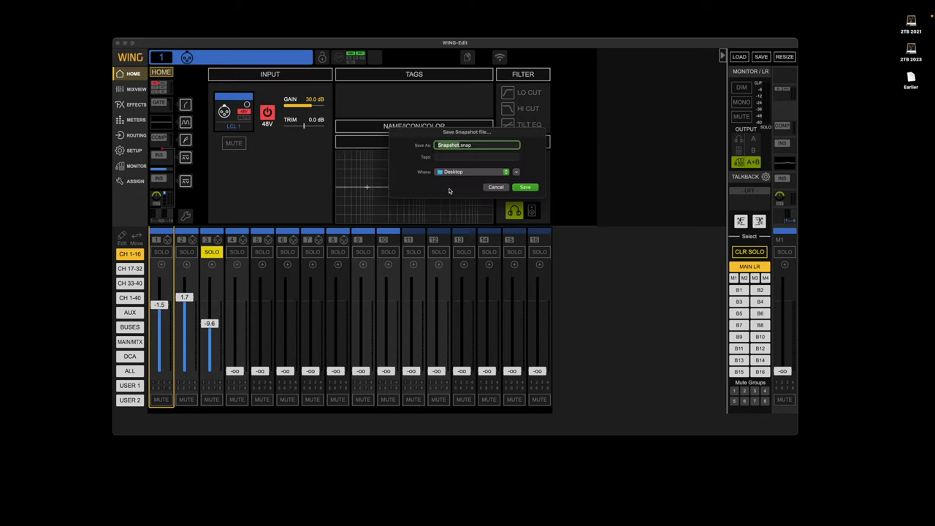
{"action": "type", "text": "Show"}
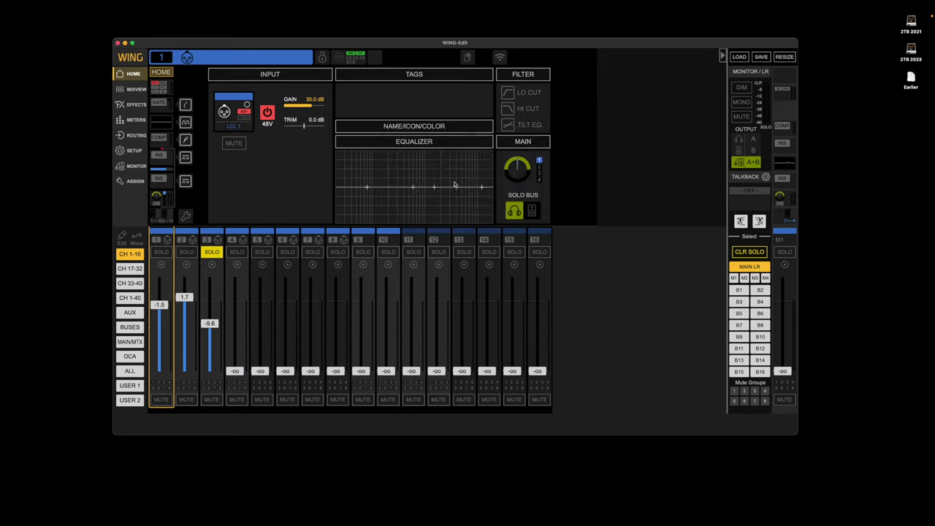
Load Initial Data.snap, then clear the channel 3 solo
{"action": "left_click", "coordinate": [739, 56]}
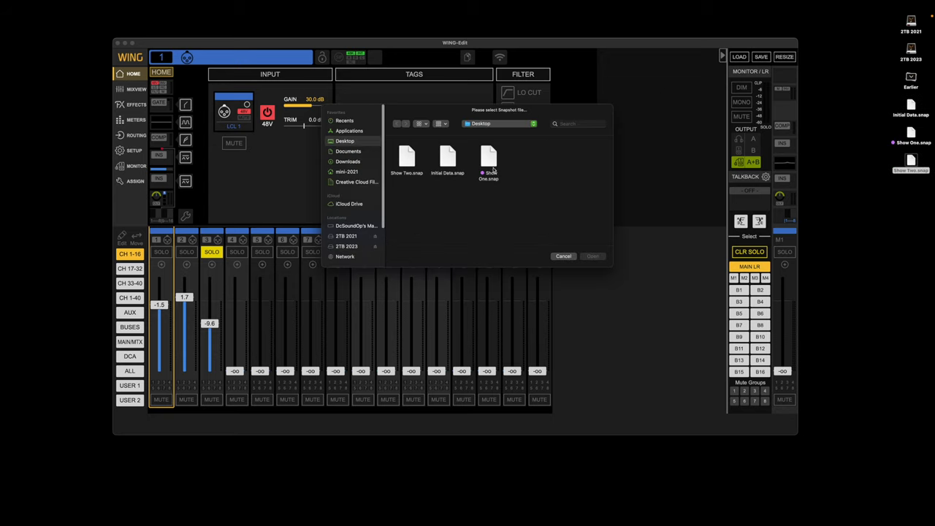
{"action": "left_click", "coordinate": [447, 157]}
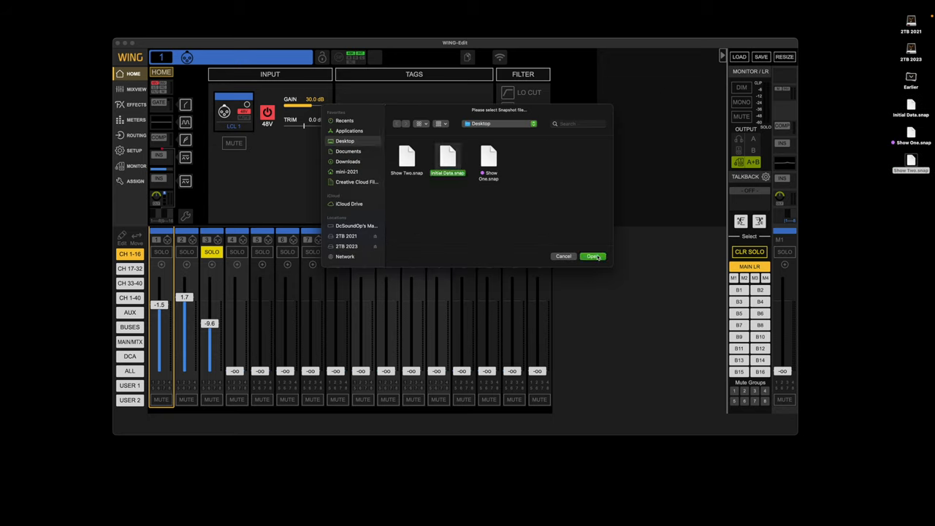
{"action": "left_click", "coordinate": [593, 256]}
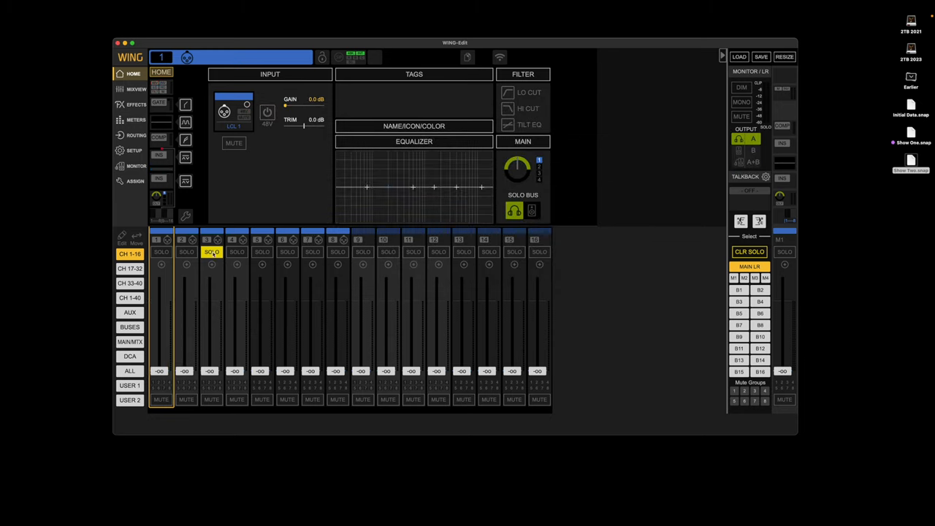
{"action": "left_click", "coordinate": [749, 251]}
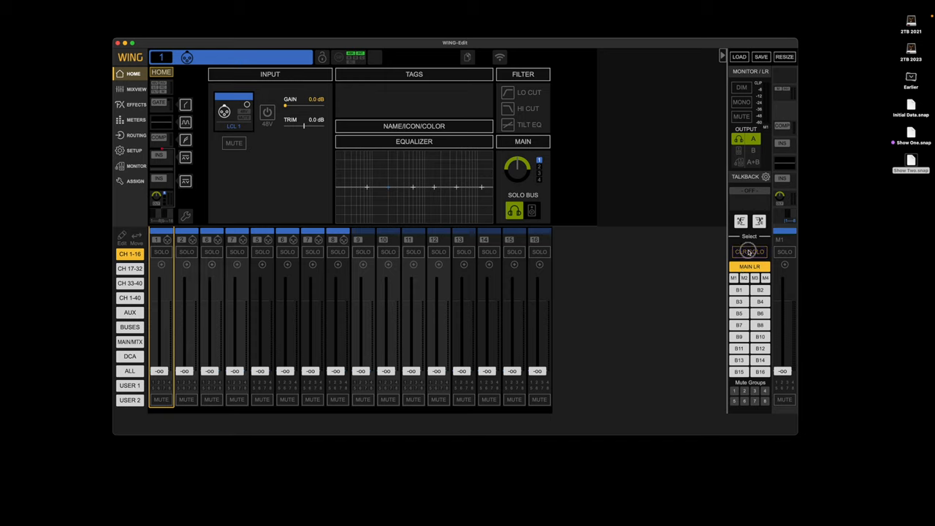
{"action": "left_click", "coordinate": [749, 251]}
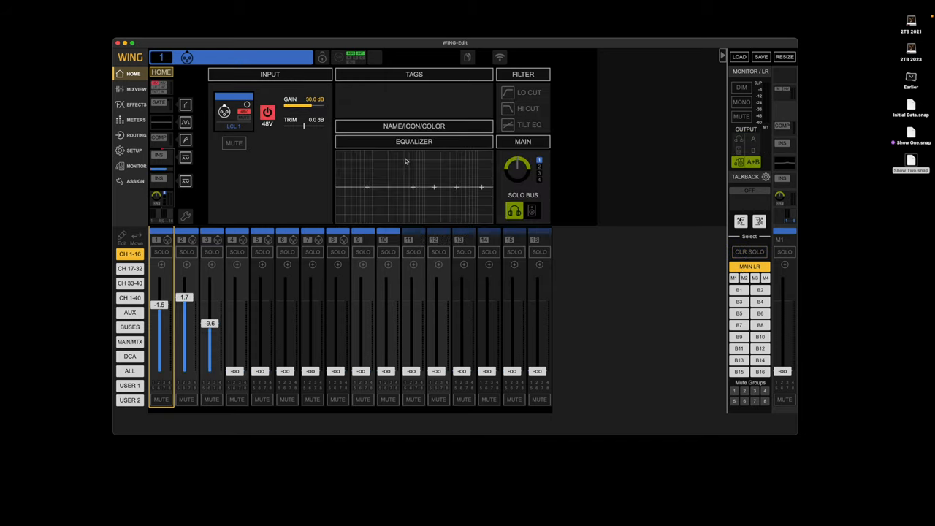
{"action": "mouse_move", "coordinate": [661, 187]}
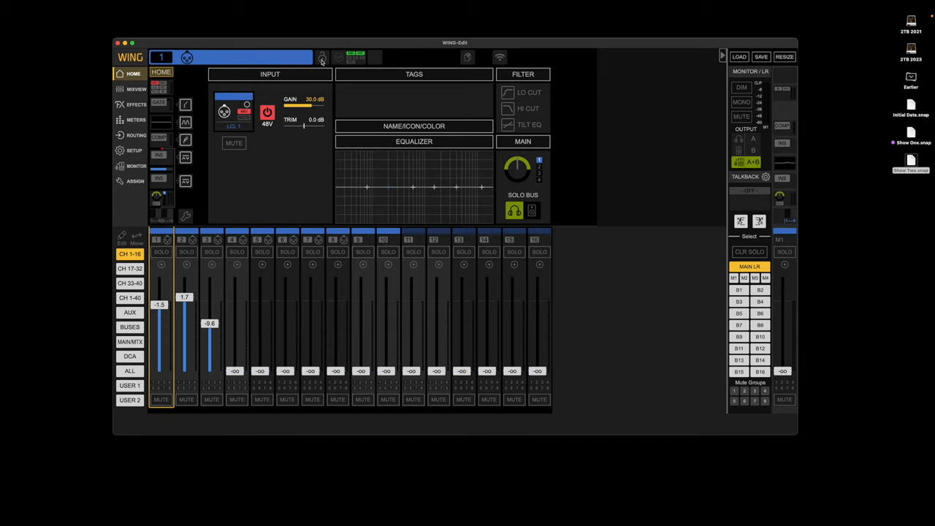
Bring up Setup > Audio, then open the Monitor B EQ
{"action": "left_click", "coordinate": [134, 150]}
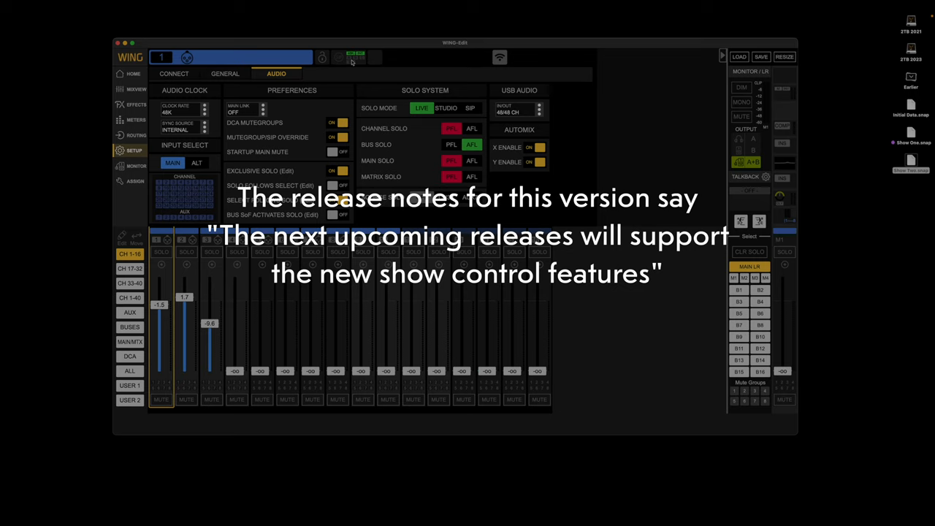
{"action": "mouse_move", "coordinate": [662, 212]}
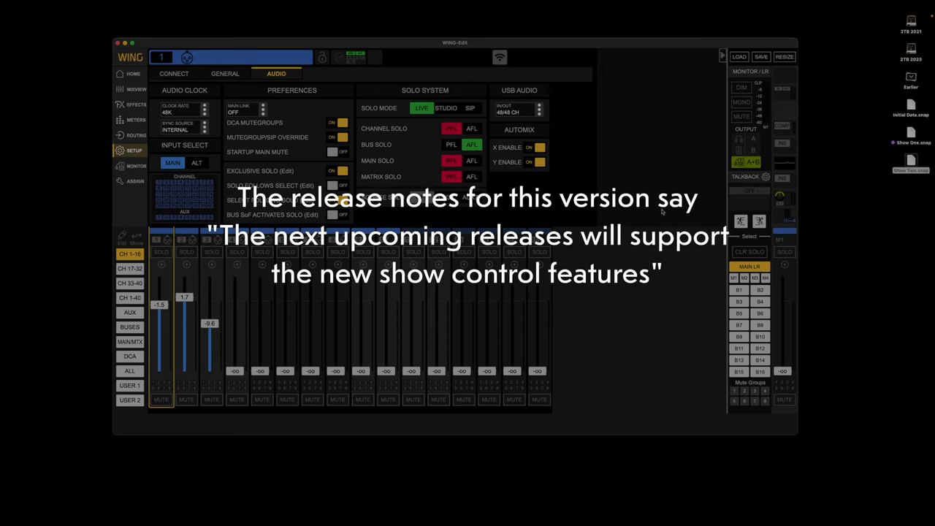
{"action": "left_click", "coordinate": [133, 165]}
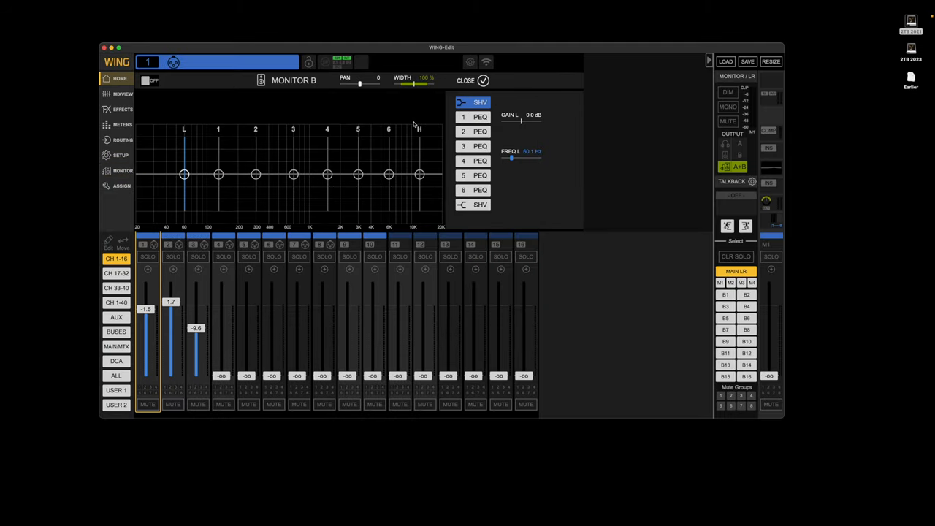
Close the EQ, lengthen Monitor B delay to 57.3 m, and mute the monitor output
{"action": "left_click", "coordinate": [122, 170]}
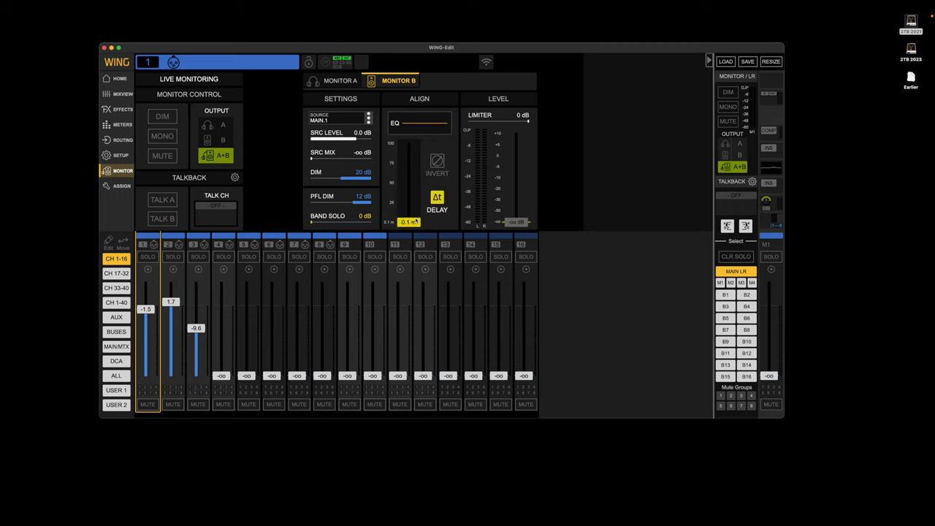
{"action": "left_click_drag", "start_coordinate": [409, 219], "coordinate": [409, 177]}
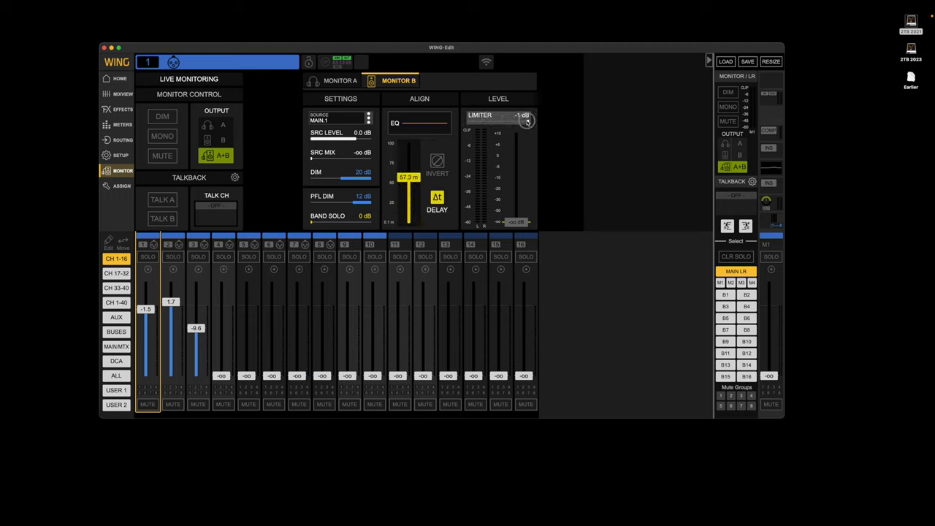
{"action": "left_click", "coordinate": [368, 116]}
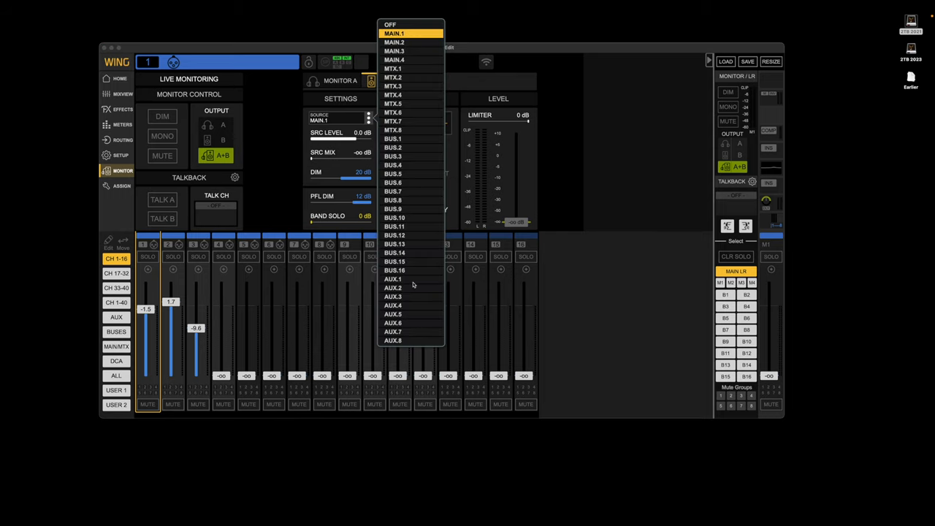
{"action": "left_click", "coordinate": [398, 80]}
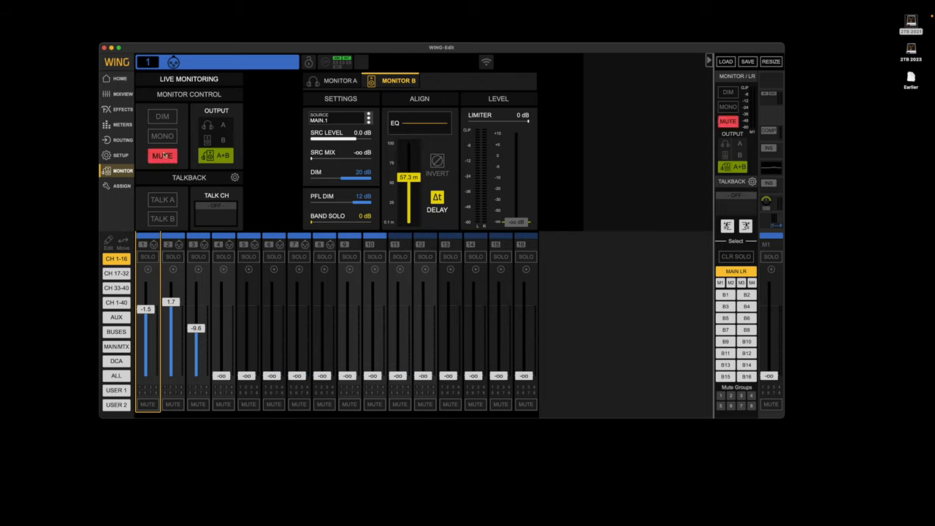
Listen on monitor output B and show every channel on the audio setup page
{"action": "left_click", "coordinate": [222, 140]}
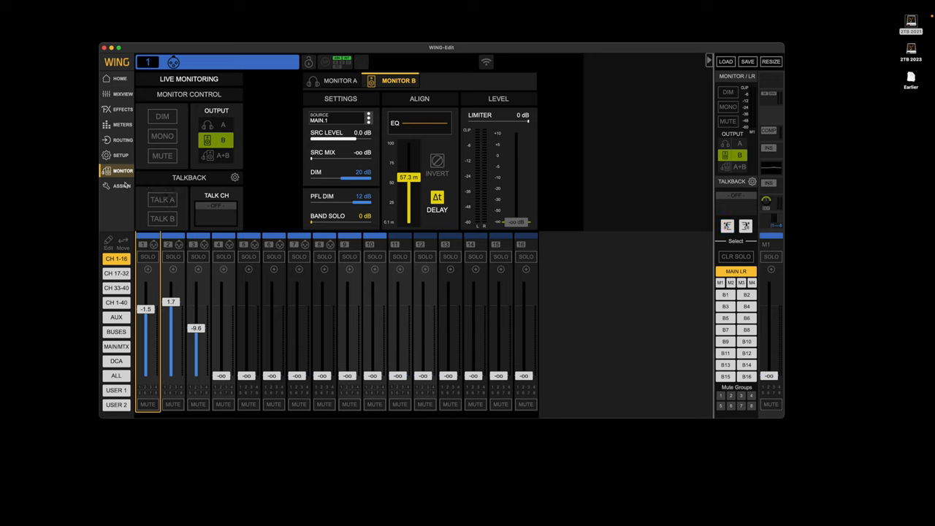
{"action": "left_click", "coordinate": [121, 155]}
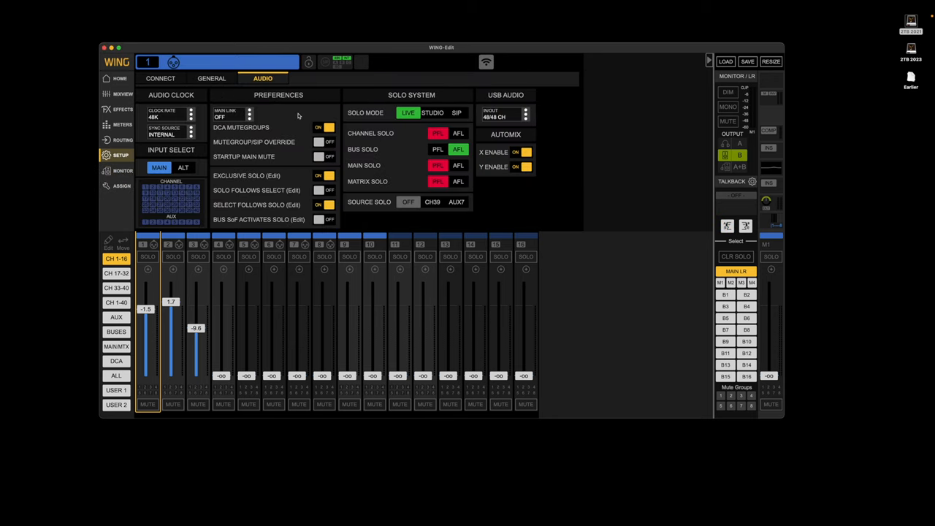
{"action": "left_click", "coordinate": [115, 375]}
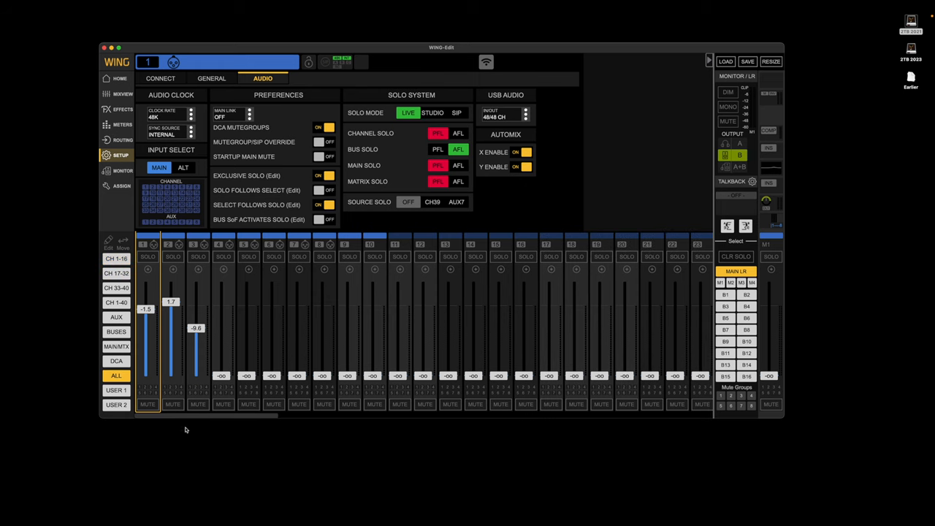